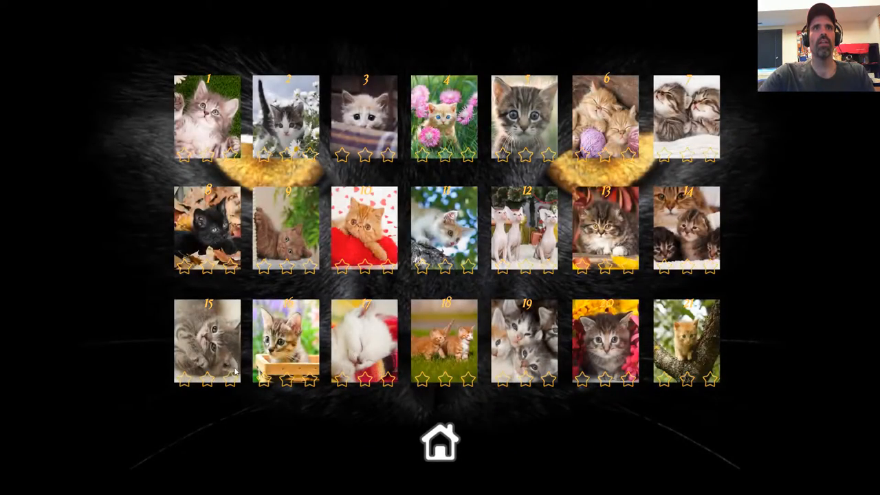
{"action": "mouse_move", "coordinate": [647, 330]}
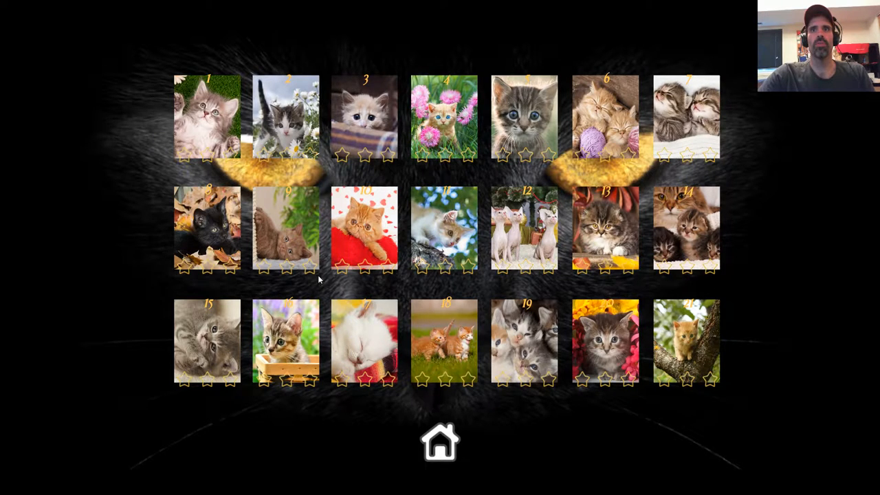
{"action": "mouse_move", "coordinate": [557, 337]}
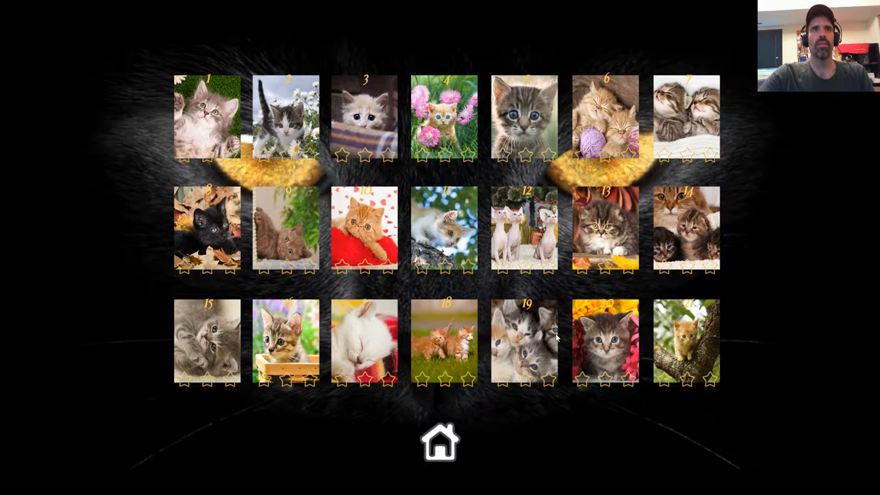
Open puzzle 8, the black kitten lying in autumn leaves
{"action": "left_click", "coordinate": [208, 229]}
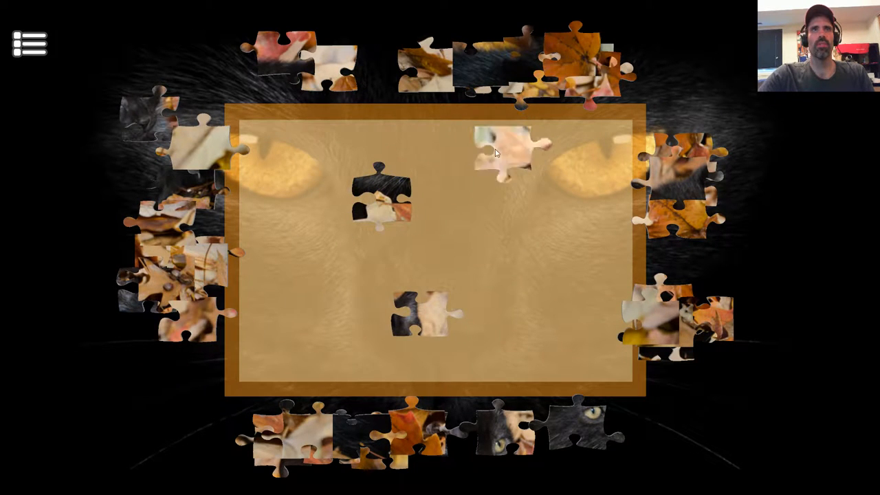
Join the kitten's eye piece to a leaf piece and arrange leaf pieces near the top
{"action": "left_click", "coordinate": [31, 42]}
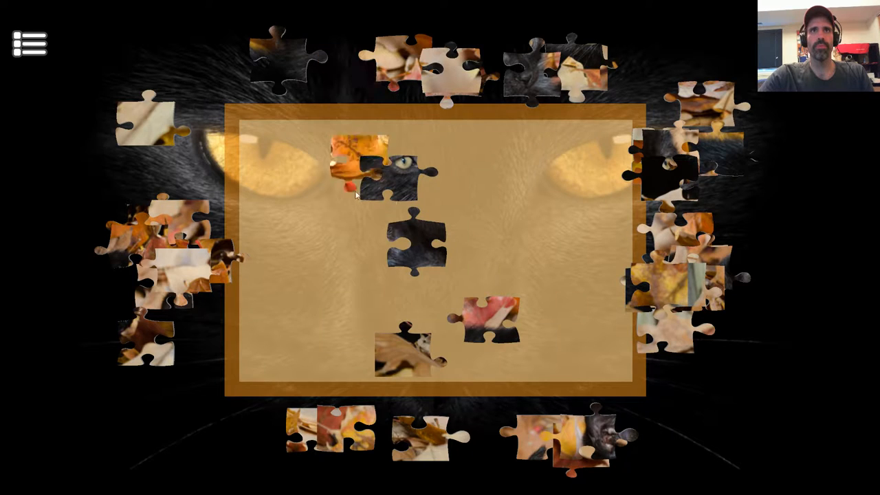
{"action": "left_click_drag", "start_coordinate": [358, 161], "coordinate": [313, 134]}
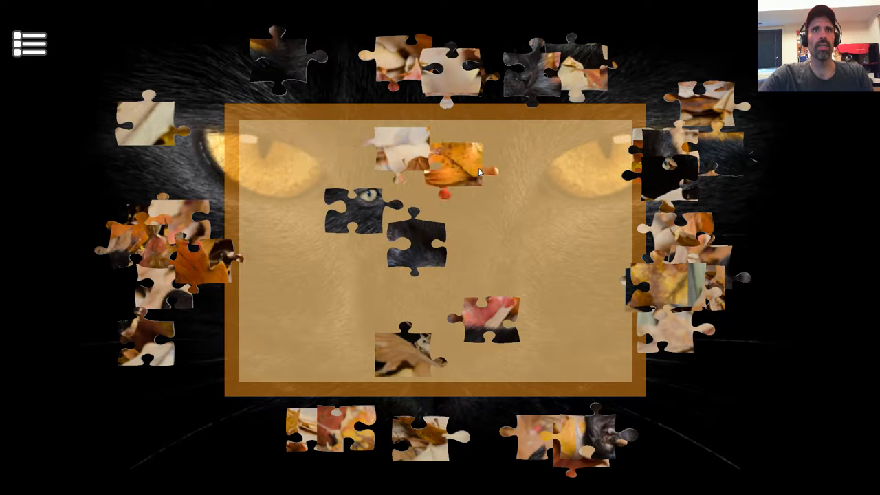
{"action": "left_click_drag", "start_coordinate": [447, 161], "coordinate": [375, 141]}
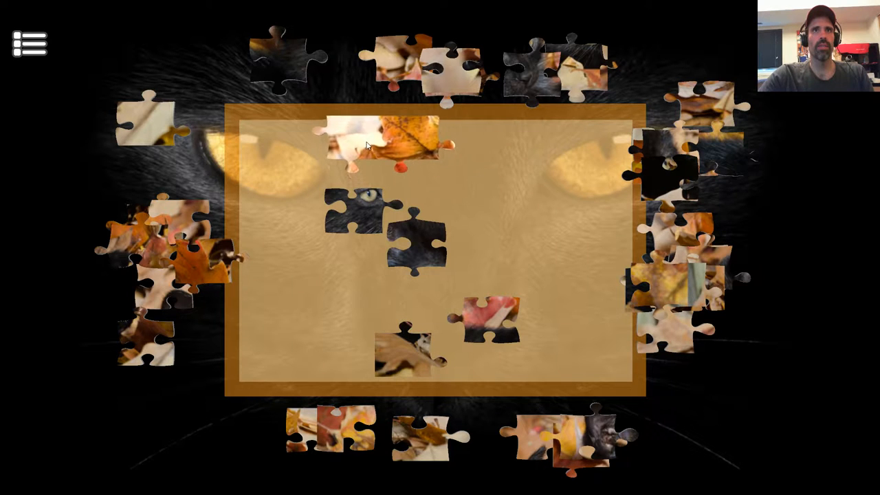
{"action": "left_click_drag", "start_coordinate": [371, 144], "coordinate": [461, 159]}
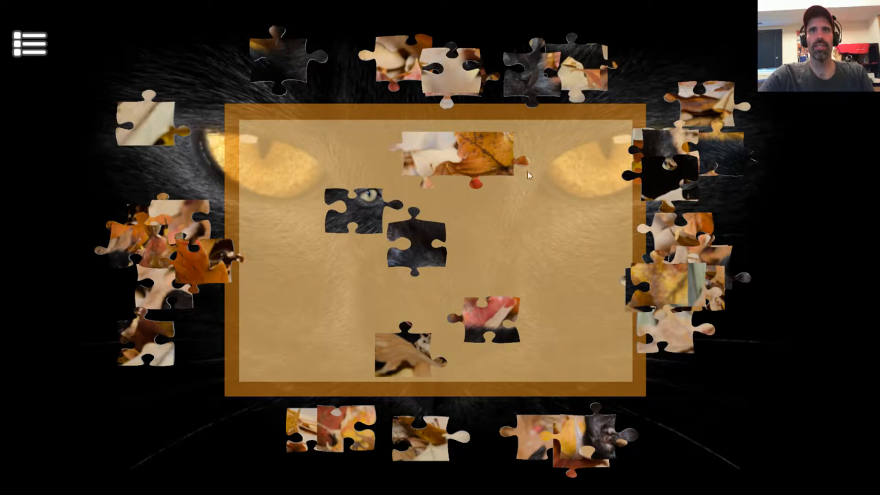
{"action": "mouse_move", "coordinate": [584, 72]}
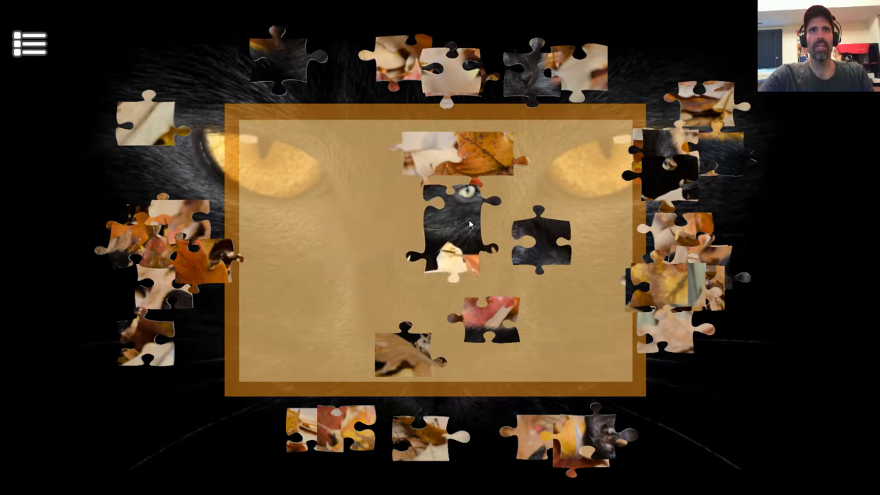
Attach the eye to black fur, reposition the face cluster, and add pieces left
{"action": "left_click_drag", "start_coordinate": [465, 220], "coordinate": [385, 258]}
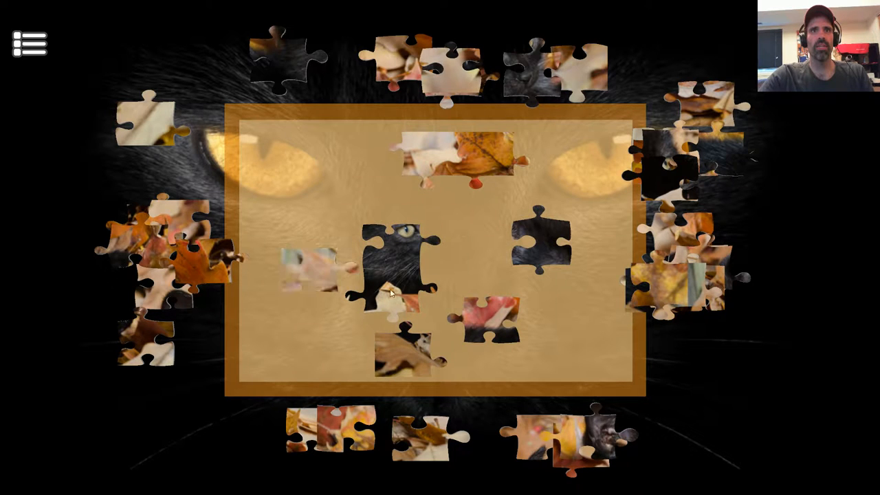
{"action": "left_click_drag", "start_coordinate": [388, 258], "coordinate": [357, 193]}
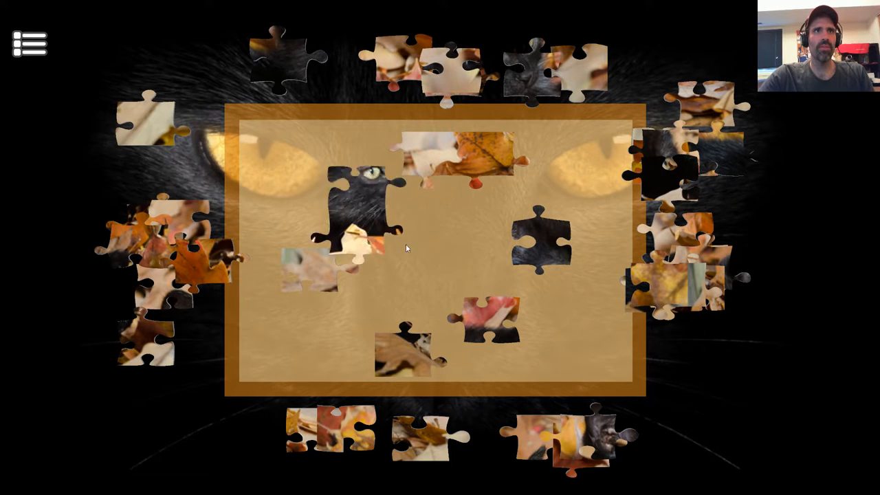
{"action": "left_click_drag", "start_coordinate": [361, 199], "coordinate": [457, 247]}
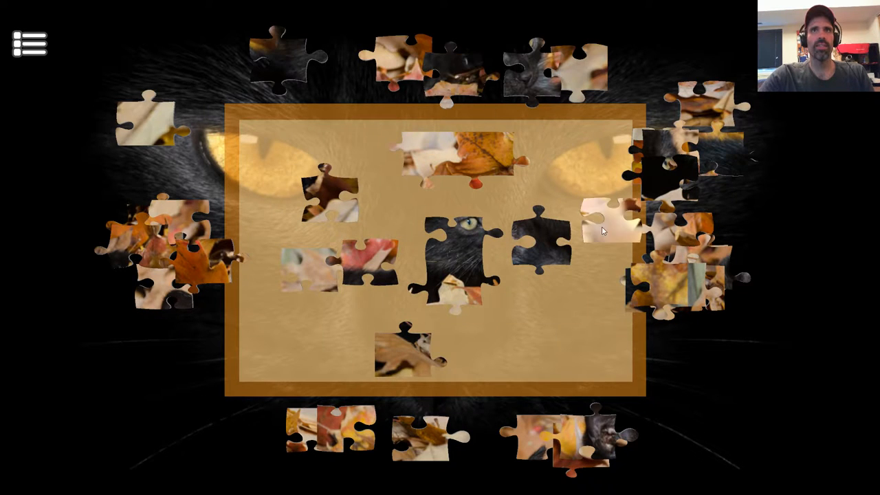
{"action": "left_click_drag", "start_coordinate": [605, 227], "coordinate": [371, 148]}
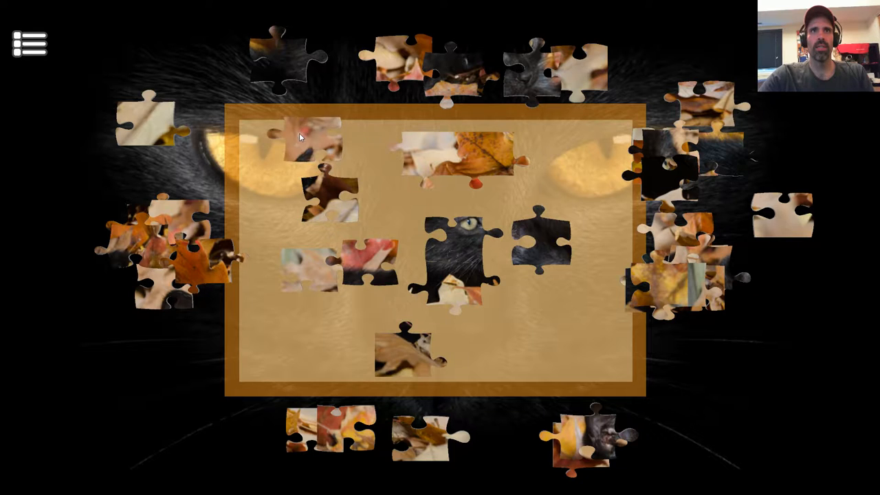
{"action": "left_click_drag", "start_coordinate": [299, 138], "coordinate": [571, 152]}
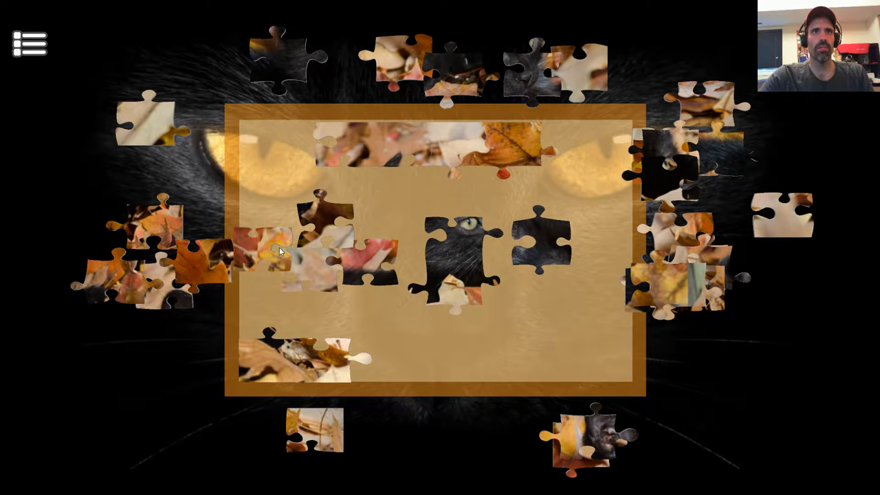
{"action": "left_click_drag", "start_coordinate": [282, 247], "coordinate": [313, 275]}
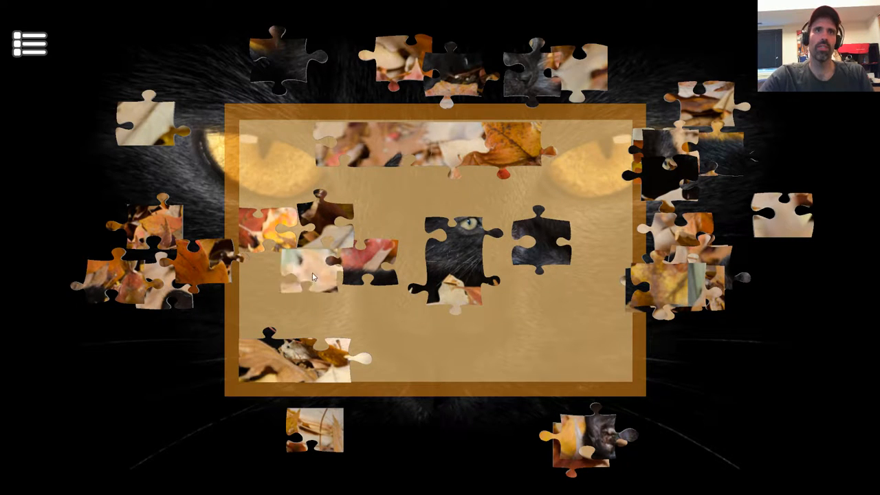
{"action": "left_click_drag", "start_coordinate": [309, 275], "coordinate": [317, 145]}
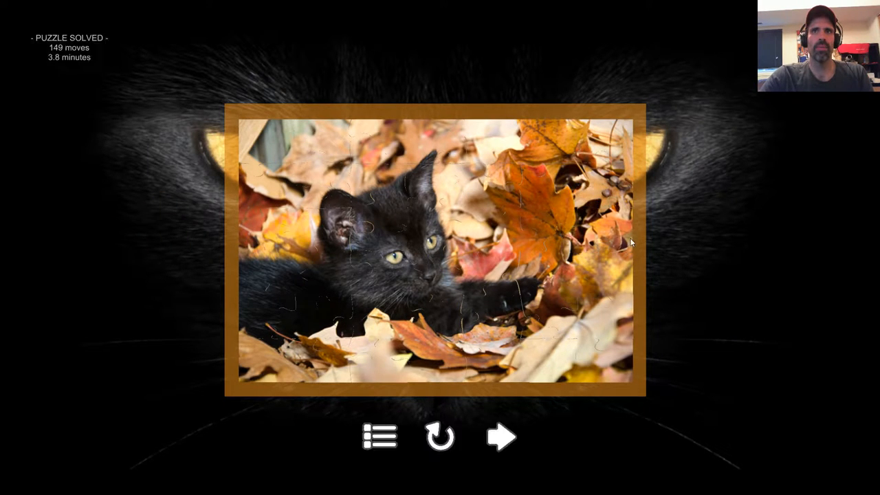
{"action": "mouse_move", "coordinate": [78, 86]}
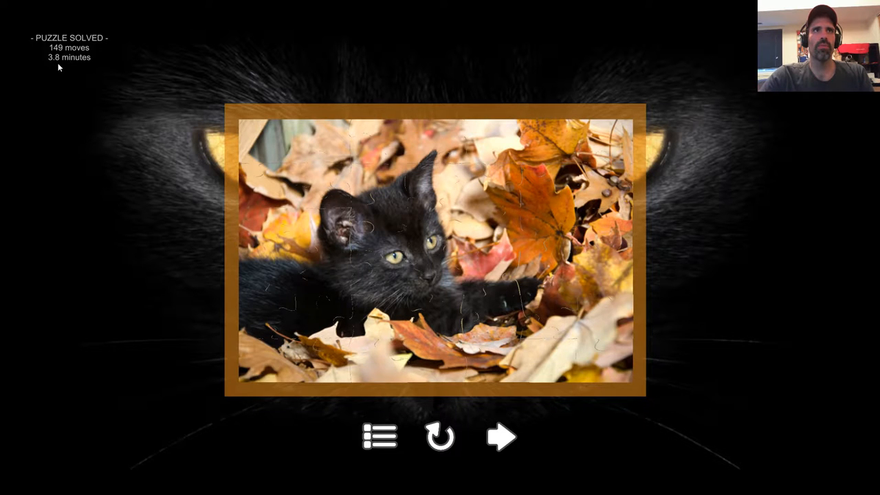
{"action": "mouse_move", "coordinate": [407, 442]}
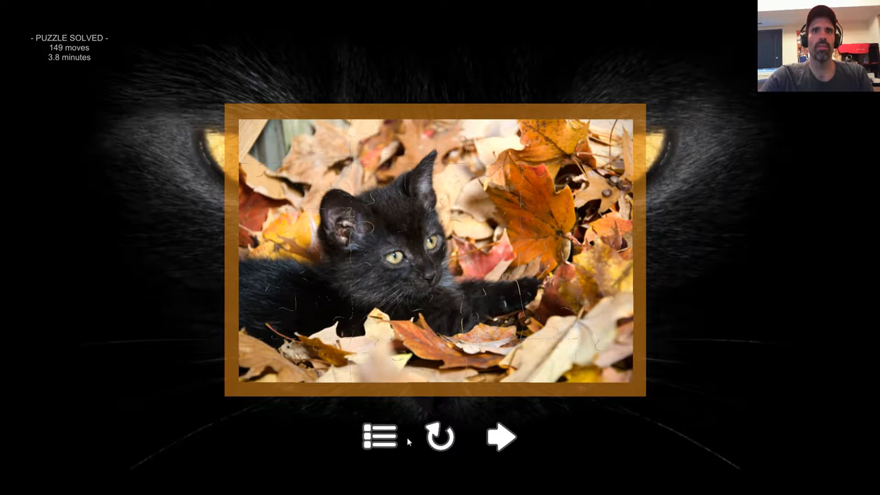
Return from the Puzzle Solved screen to the kitten level-select grid
{"action": "left_click", "coordinate": [380, 436]}
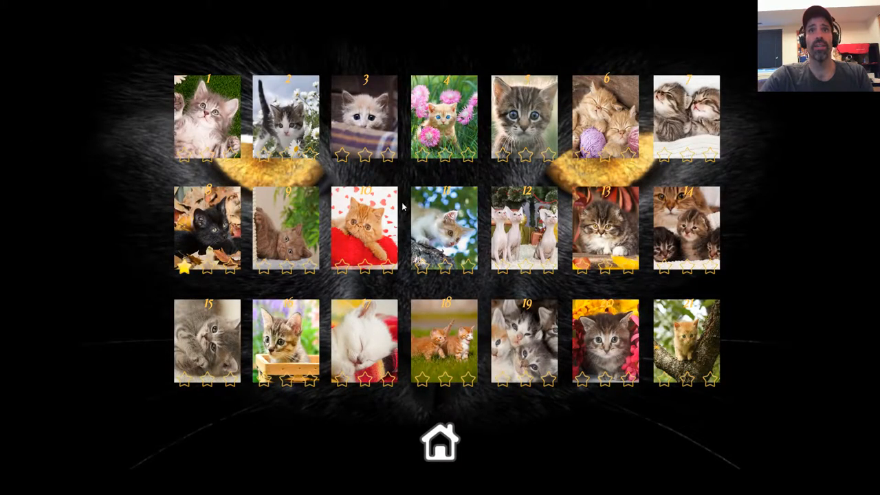
{"action": "mouse_move", "coordinate": [529, 186]}
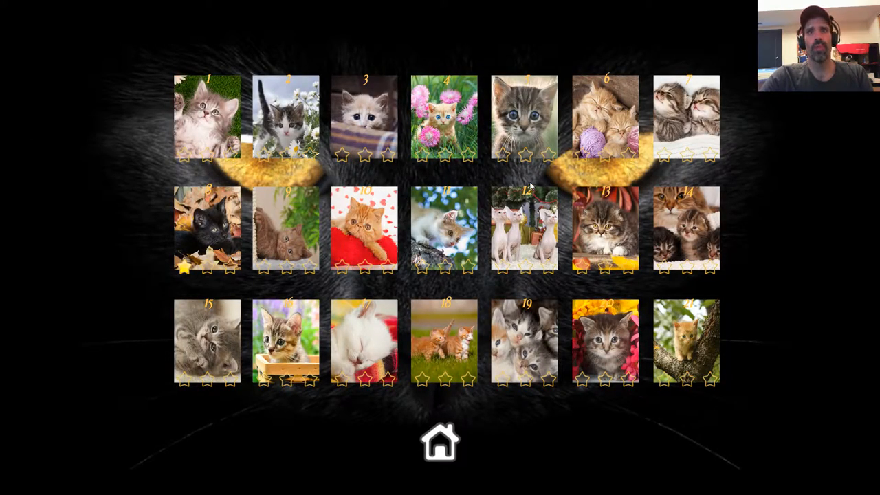
{"action": "mouse_move", "coordinate": [361, 323]}
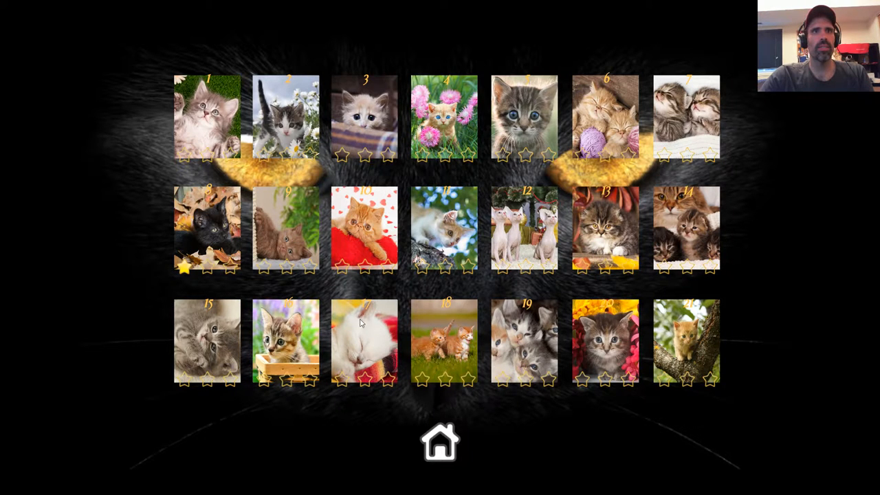
{"action": "mouse_move", "coordinate": [759, 291]}
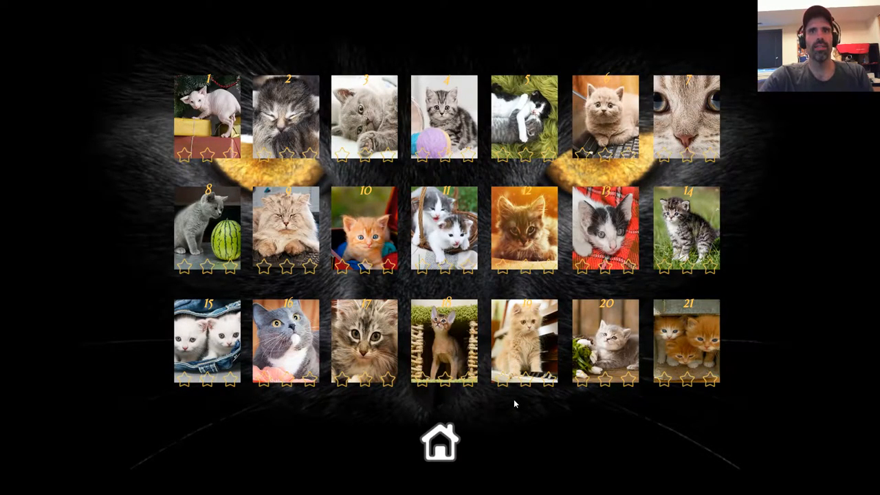
{"action": "mouse_move", "coordinate": [505, 398]}
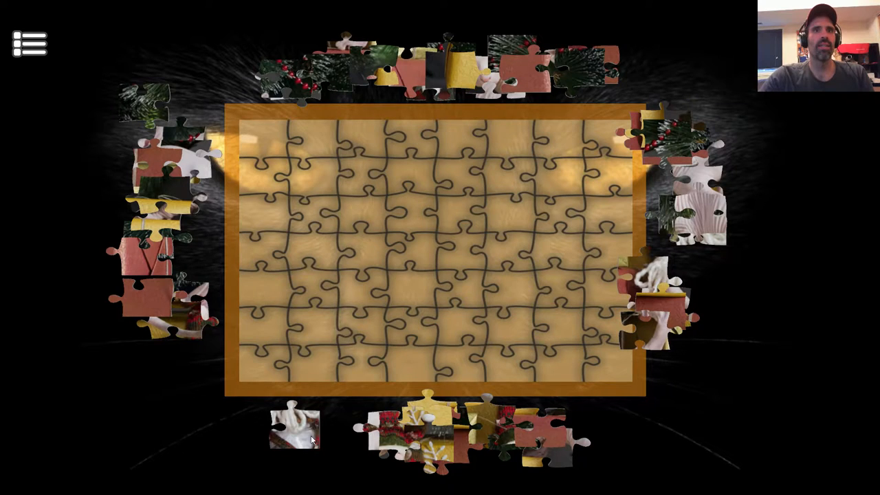
Drop a white-fur corner bottom-right, then test the paw piece and leave it mid-board
{"action": "left_click_drag", "start_coordinate": [295, 433], "coordinate": [605, 358]}
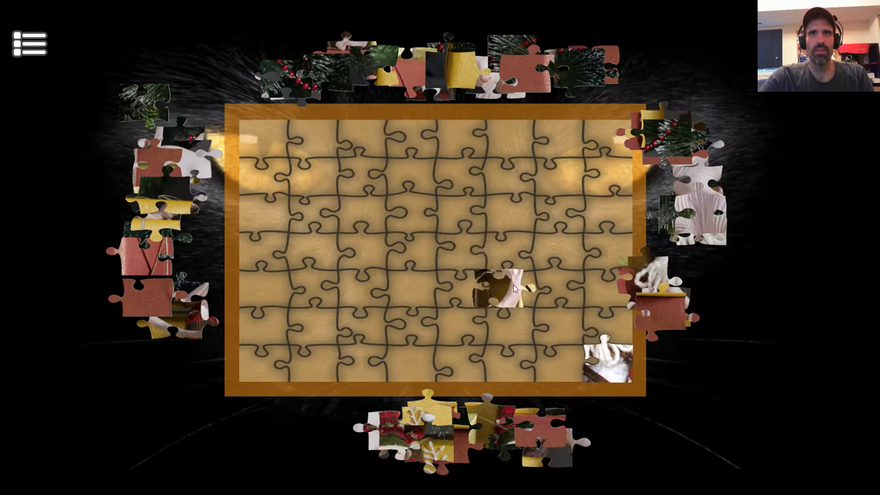
{"action": "left_click_drag", "start_coordinate": [495, 289], "coordinate": [537, 327]}
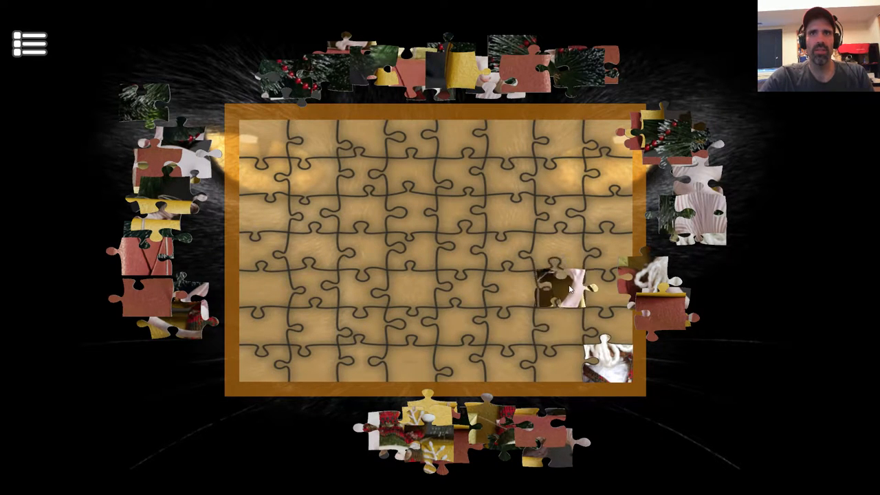
{"action": "left_click_drag", "start_coordinate": [564, 289], "coordinate": [350, 323]}
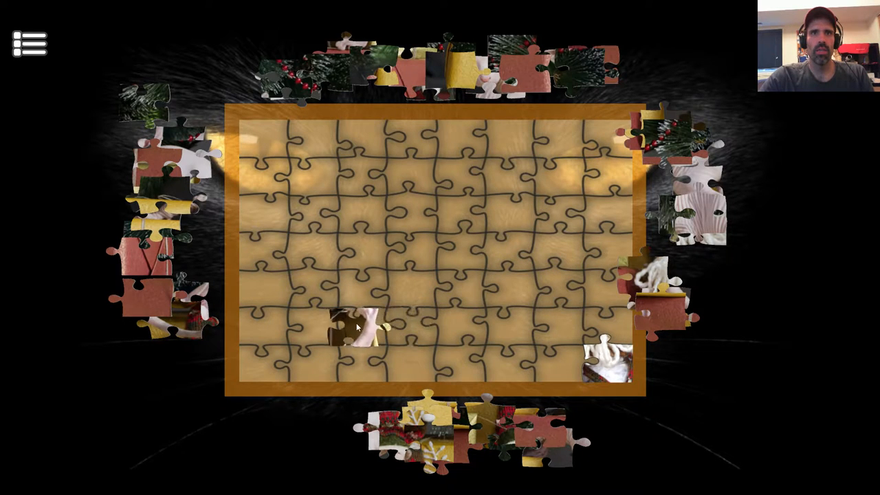
{"action": "left_click_drag", "start_coordinate": [351, 330], "coordinate": [330, 241]}
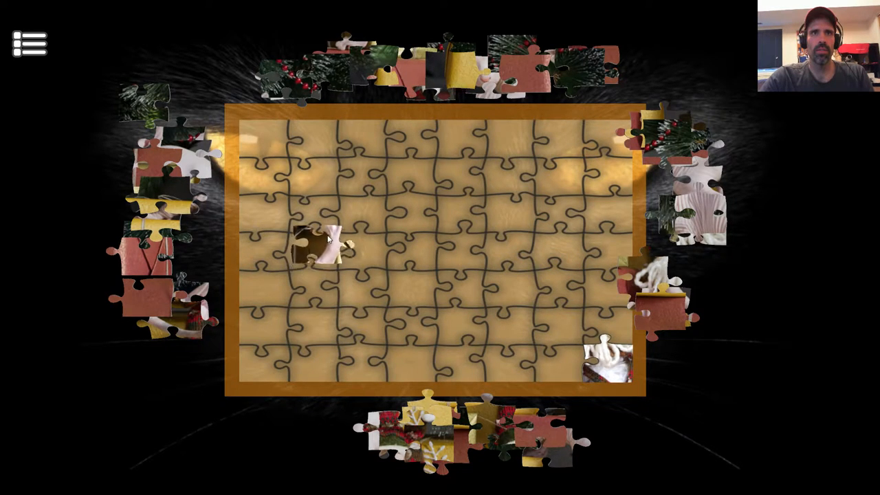
{"action": "left_click_drag", "start_coordinate": [320, 248], "coordinate": [313, 169]}
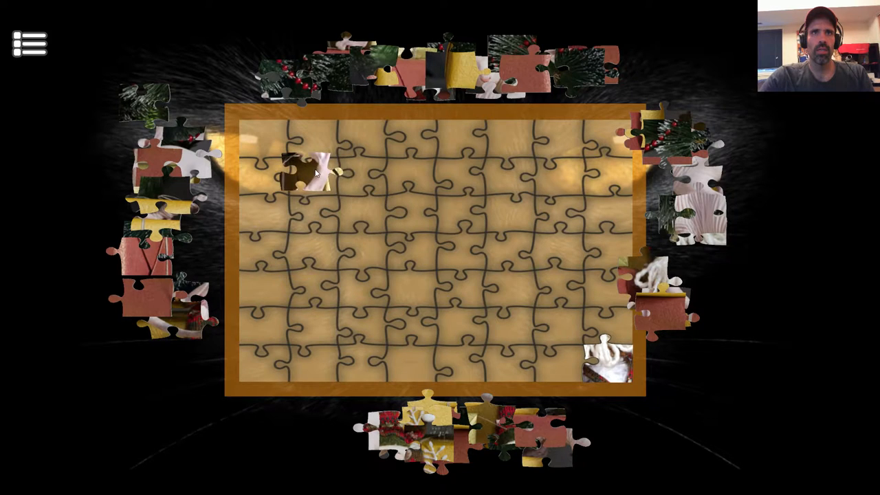
{"action": "left_click_drag", "start_coordinate": [306, 169], "coordinate": [371, 183]}
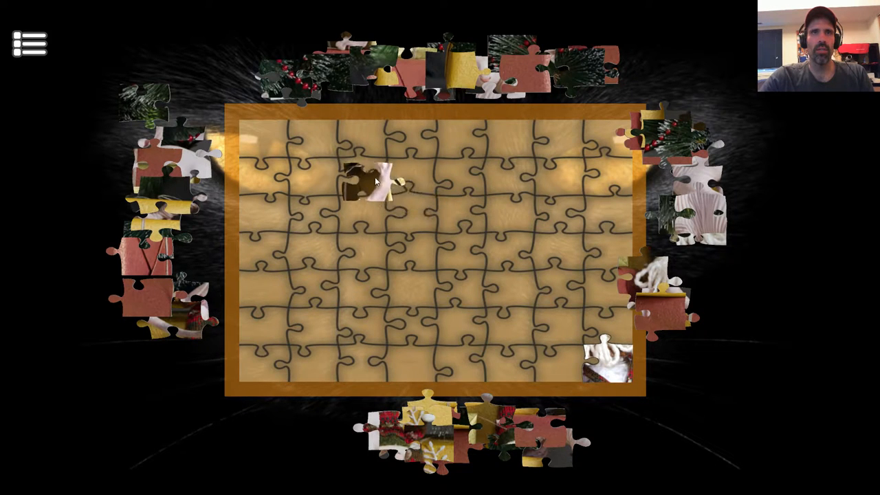
{"action": "left_click_drag", "start_coordinate": [371, 183], "coordinate": [468, 289]}
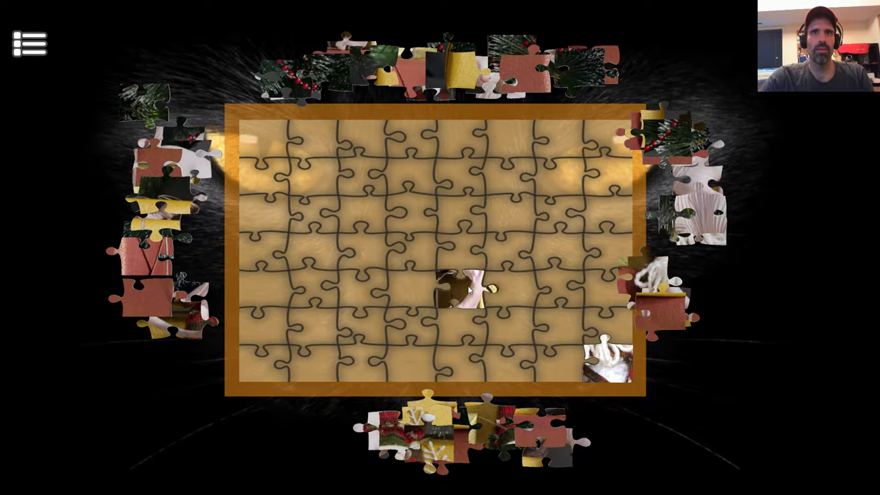
Try a red blanket piece in several spots before dropping it lower-left
{"action": "left_click_drag", "start_coordinate": [646, 281], "coordinate": [533, 268]}
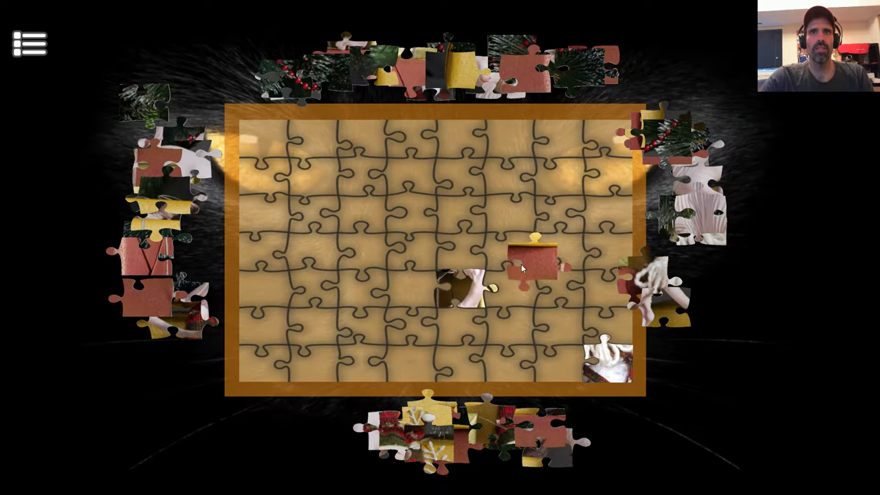
{"action": "left_click_drag", "start_coordinate": [537, 268], "coordinate": [564, 210]}
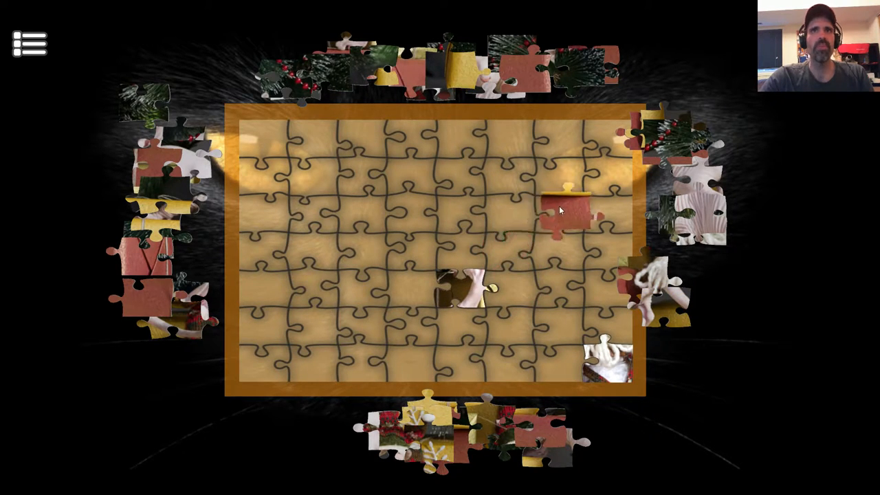
{"action": "left_click_drag", "start_coordinate": [564, 210], "coordinate": [347, 282]}
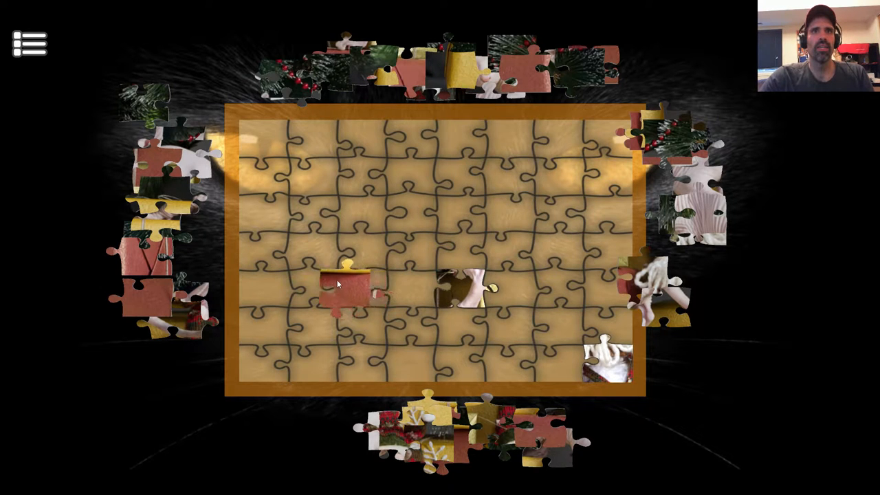
{"action": "left_click_drag", "start_coordinate": [344, 286], "coordinate": [395, 227]}
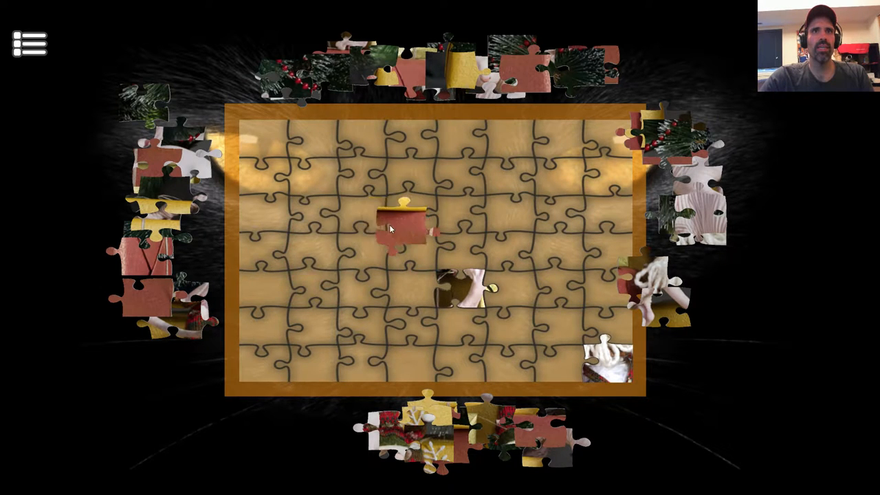
{"action": "left_click_drag", "start_coordinate": [395, 227], "coordinate": [368, 254]}
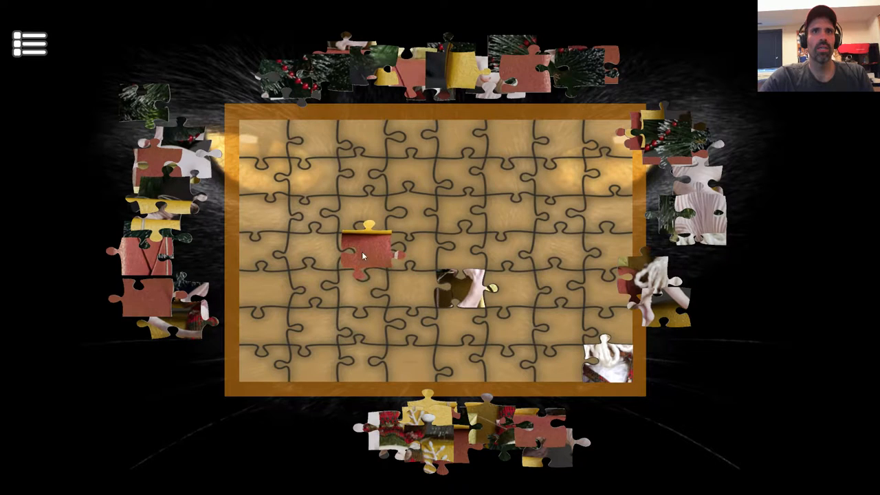
{"action": "left_click_drag", "start_coordinate": [368, 254], "coordinate": [533, 186]}
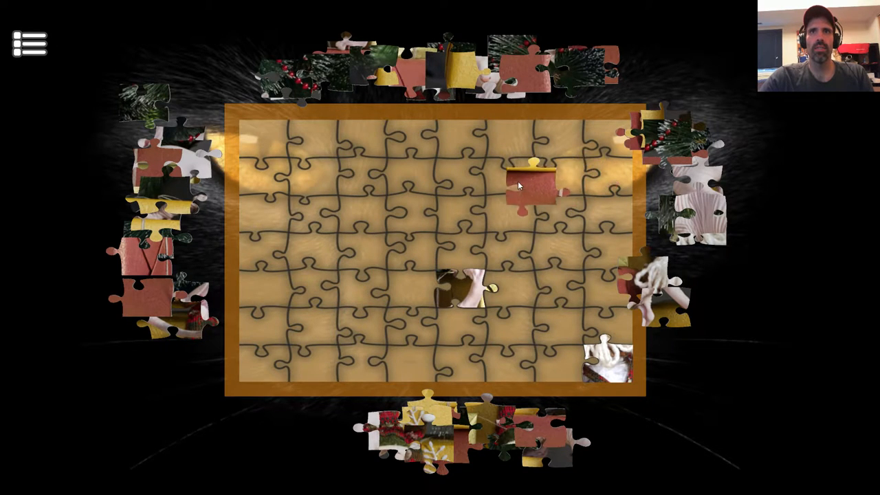
{"action": "left_click_drag", "start_coordinate": [533, 186], "coordinate": [351, 317]}
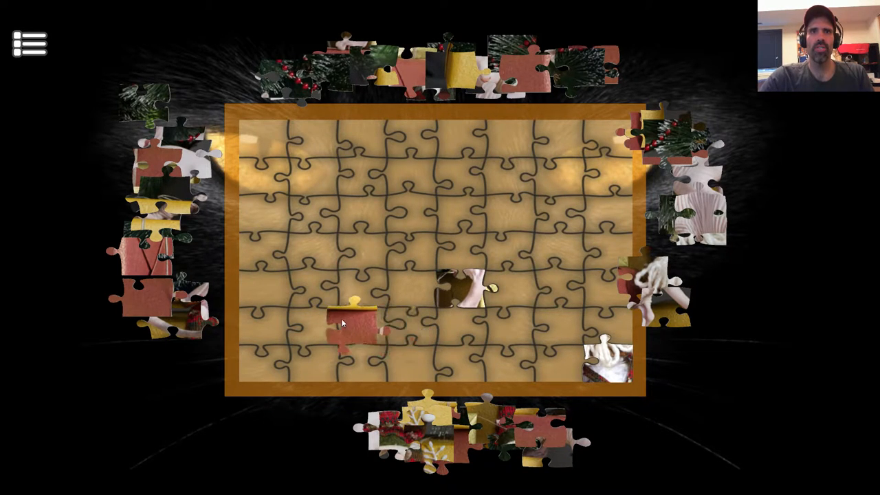
{"action": "left_click_drag", "start_coordinate": [351, 326], "coordinate": [316, 325]}
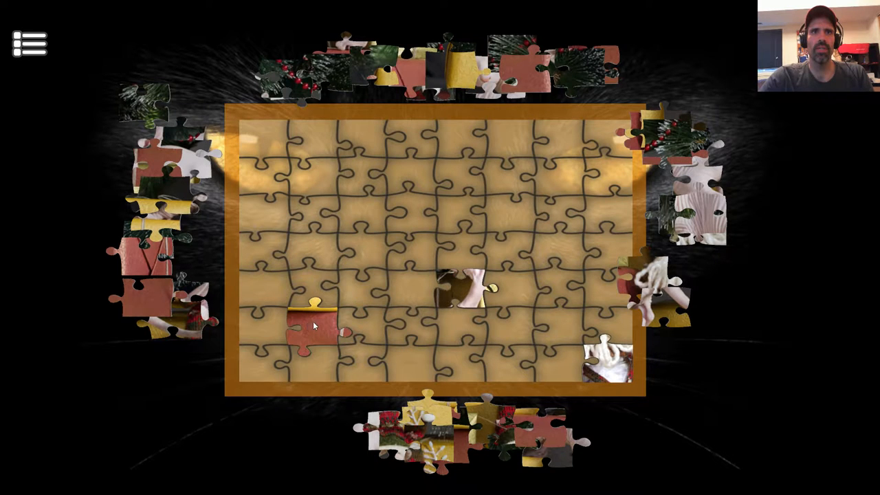
{"action": "mouse_move", "coordinate": [233, 286]}
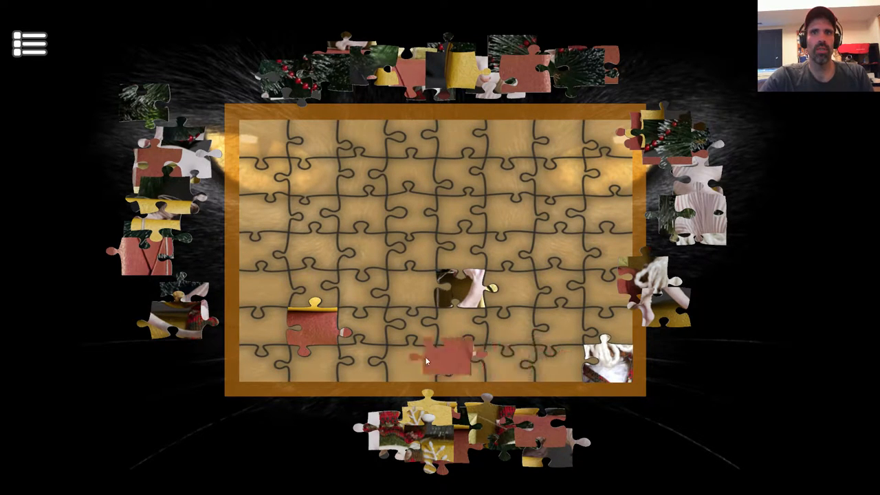
Snap a red piece under the lower-left one and join two red pieces mid-bottom-row
{"action": "left_click_drag", "start_coordinate": [447, 357], "coordinate": [303, 344]}
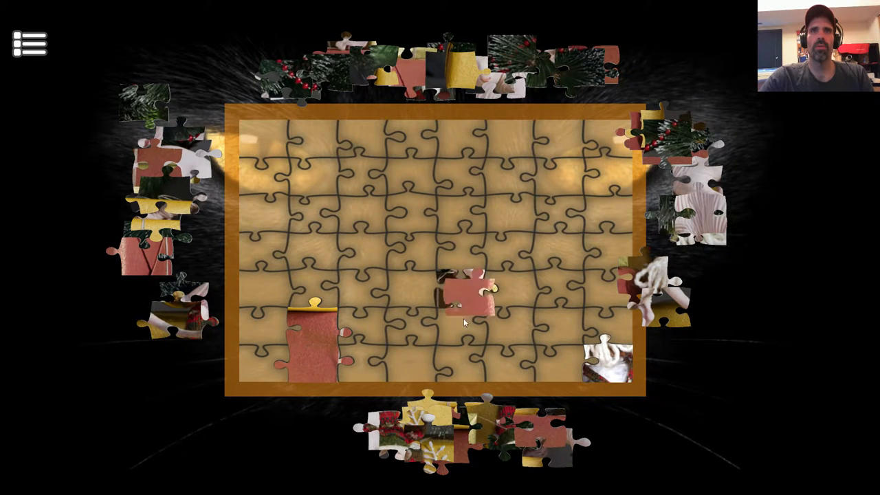
{"action": "left_click_drag", "start_coordinate": [467, 289], "coordinate": [512, 357]}
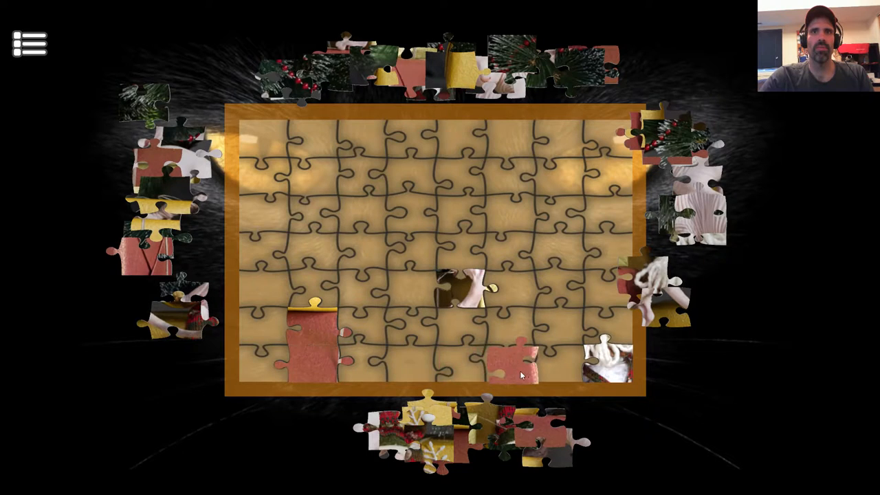
{"action": "left_click_drag", "start_coordinate": [502, 357], "coordinate": [543, 368]}
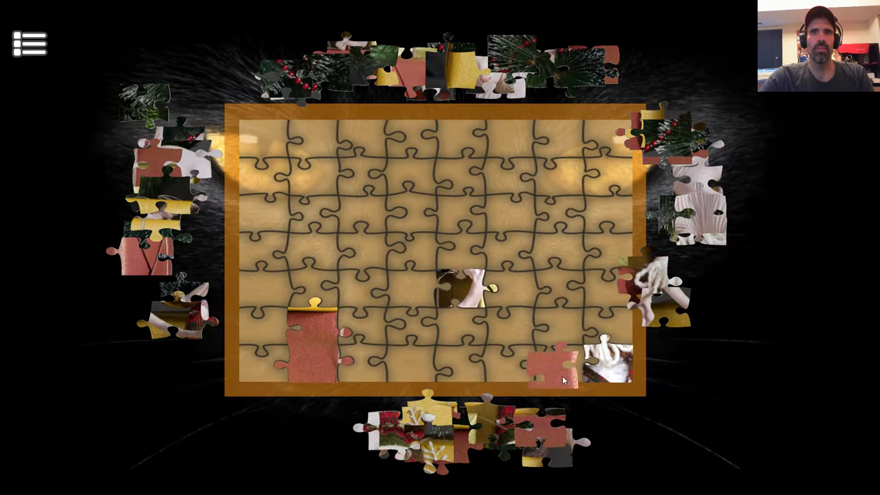
{"action": "left_click_drag", "start_coordinate": [551, 361], "coordinate": [460, 358]}
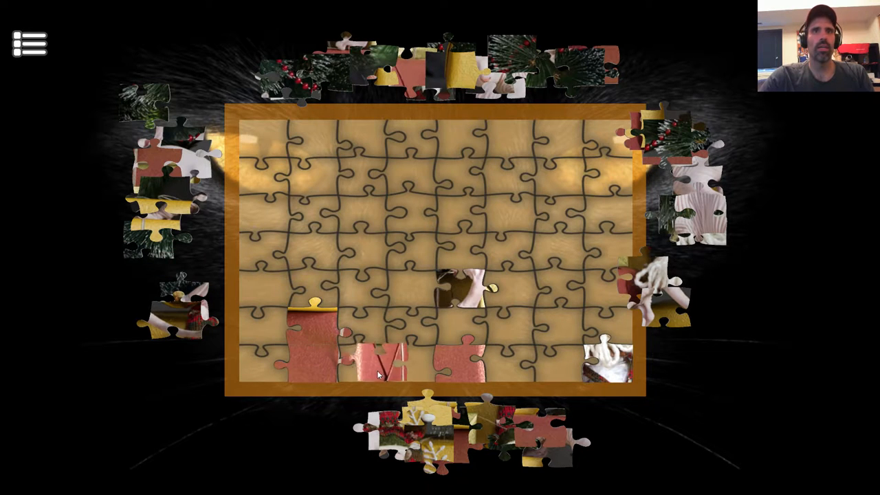
{"action": "left_click_drag", "start_coordinate": [382, 361], "coordinate": [475, 358]}
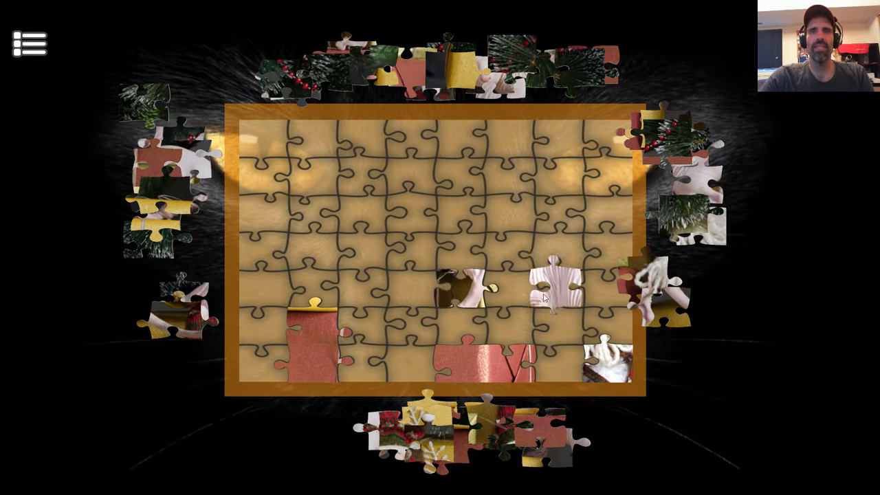
Test the white piece at several spots above and left of the paw piece
{"action": "left_click_drag", "start_coordinate": [550, 289], "coordinate": [564, 247]}
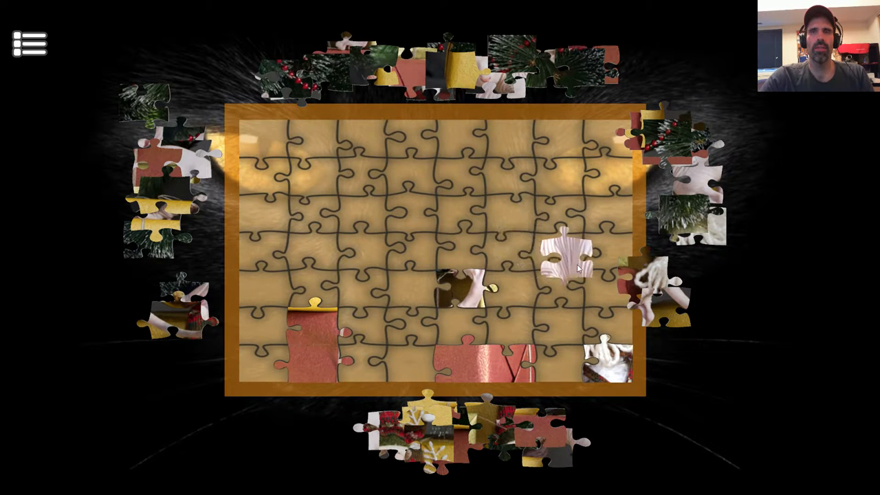
{"action": "left_click_drag", "start_coordinate": [564, 255], "coordinate": [385, 257]}
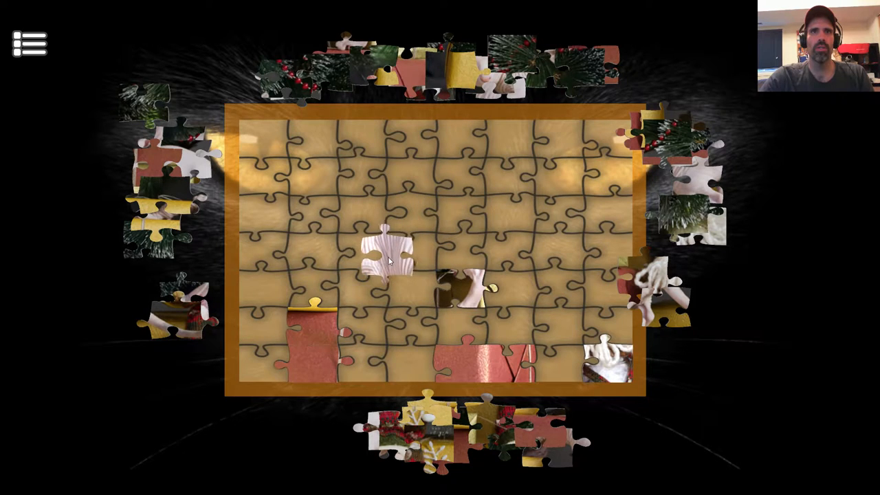
{"action": "left_click_drag", "start_coordinate": [389, 258], "coordinate": [371, 247]}
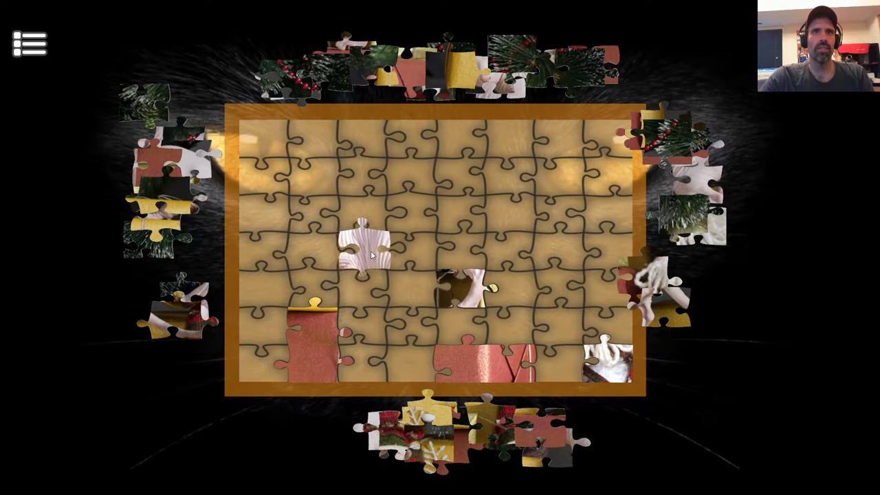
{"action": "left_click_drag", "start_coordinate": [361, 251], "coordinate": [409, 261]}
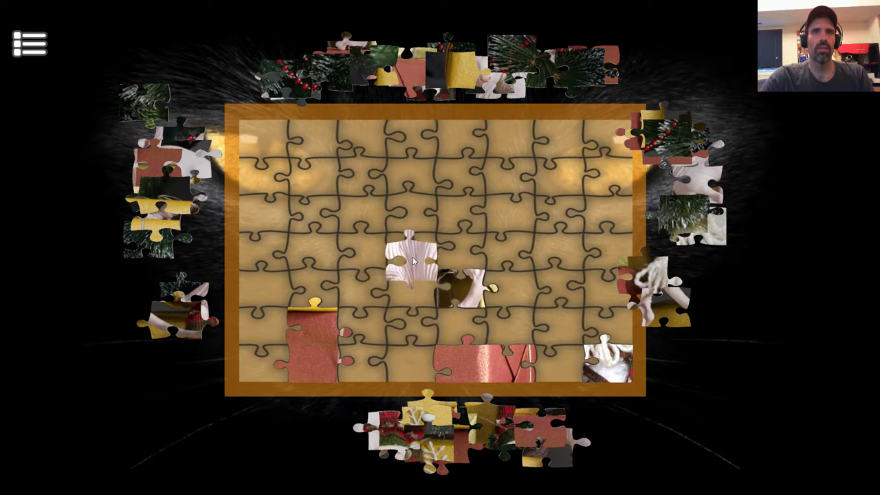
Place gold wrapping pieces along the board's left edge
{"action": "left_click_drag", "start_coordinate": [409, 265], "coordinate": [410, 210]}
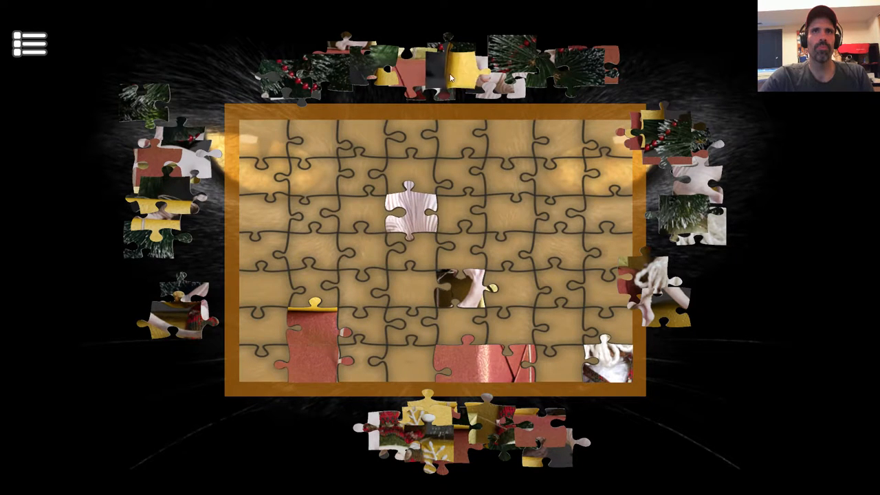
{"action": "left_click_drag", "start_coordinate": [448, 65], "coordinate": [268, 288]}
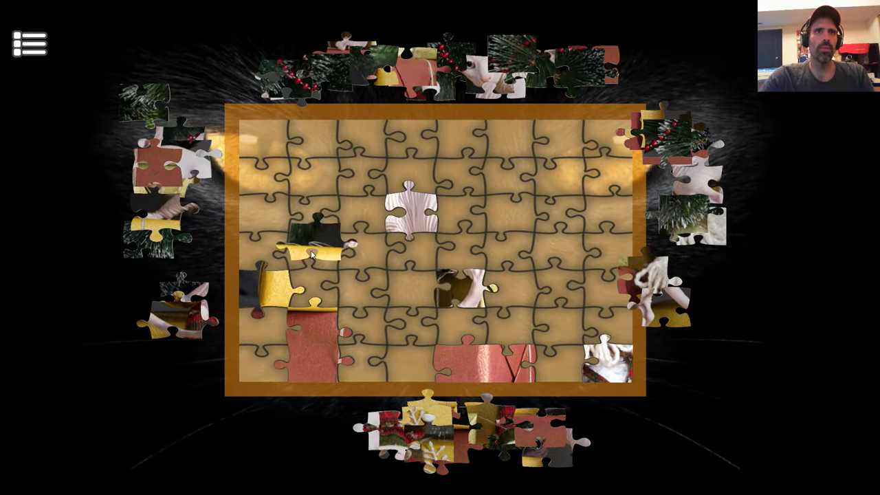
{"action": "left_click_drag", "start_coordinate": [316, 248], "coordinate": [310, 265]}
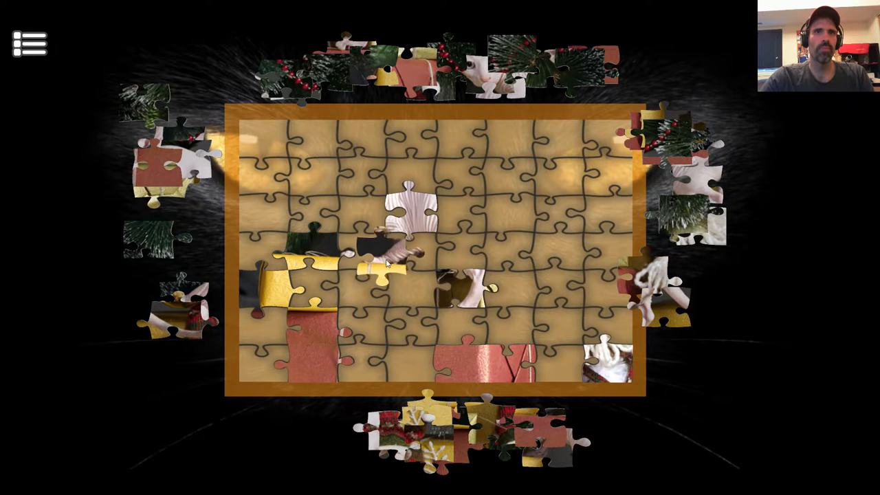
Move two pine-branch pieces into the top row
{"action": "left_click_drag", "start_coordinate": [385, 265], "coordinate": [333, 193]}
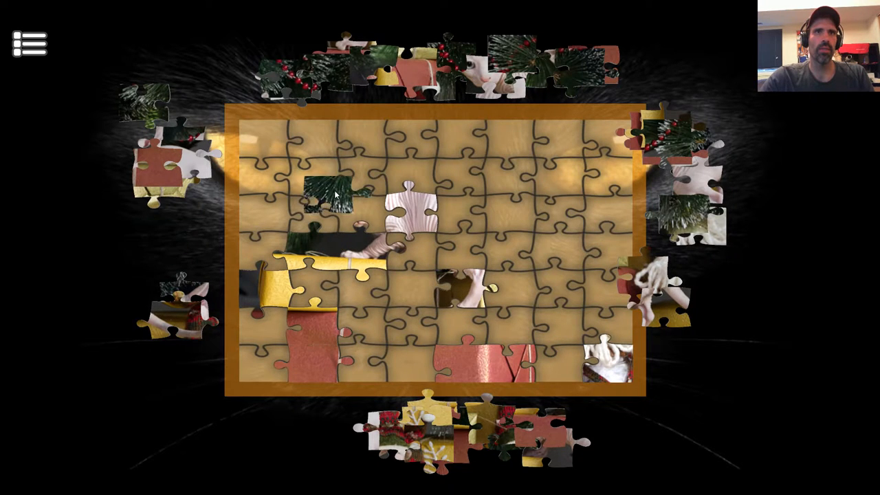
{"action": "left_click_drag", "start_coordinate": [330, 193], "coordinate": [509, 137]}
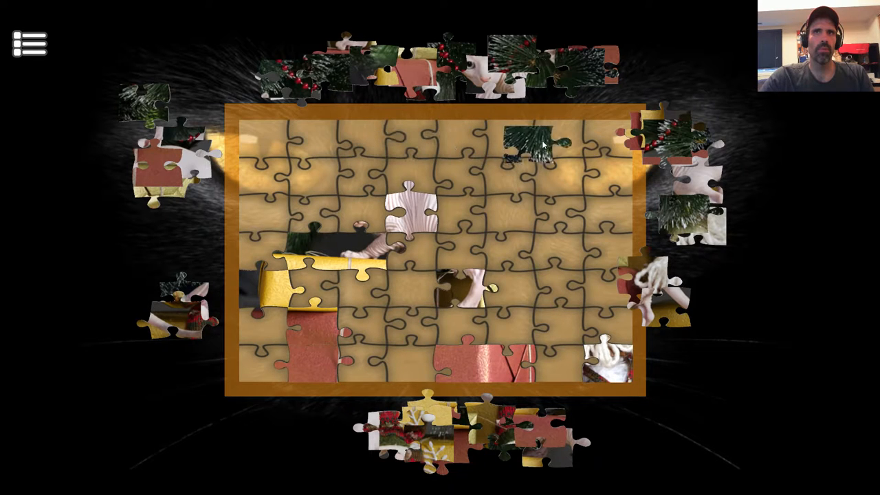
{"action": "left_click_drag", "start_coordinate": [533, 141], "coordinate": [464, 138]}
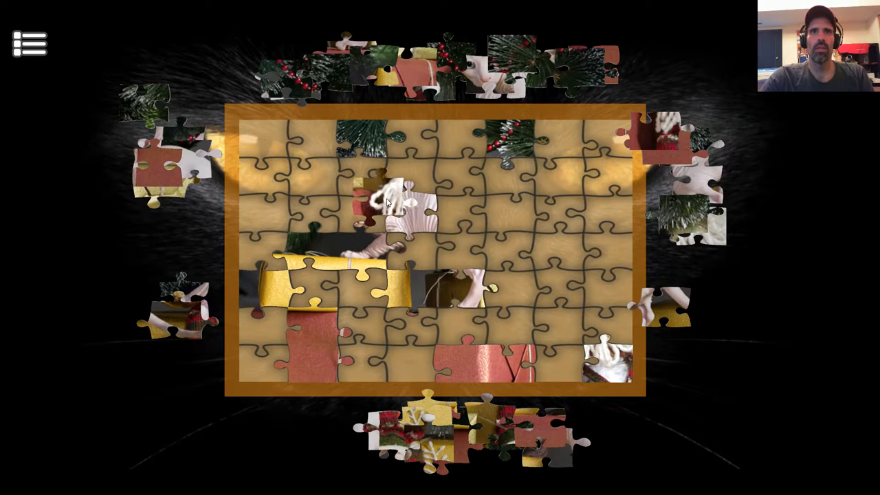
Try the white tassel piece around the board, then fit it beside the bottom-right corner
{"action": "left_click_drag", "start_coordinate": [381, 200], "coordinate": [375, 300]}
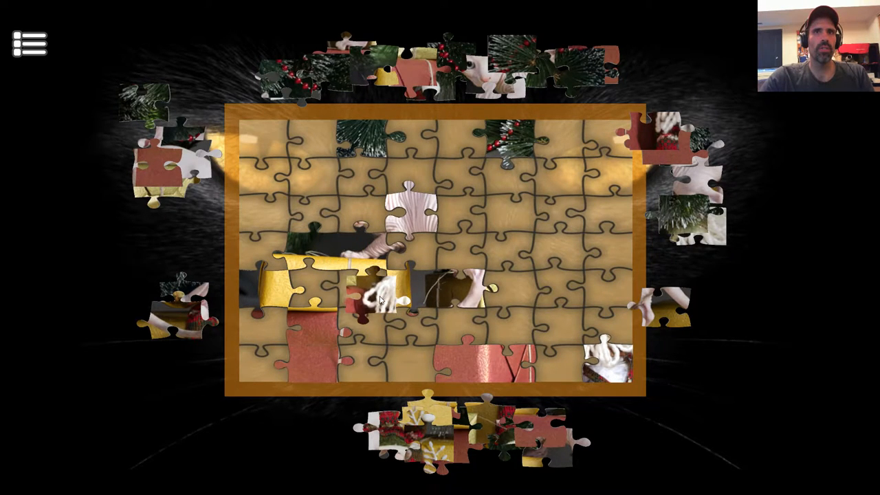
{"action": "left_click_drag", "start_coordinate": [382, 299], "coordinate": [375, 337]}
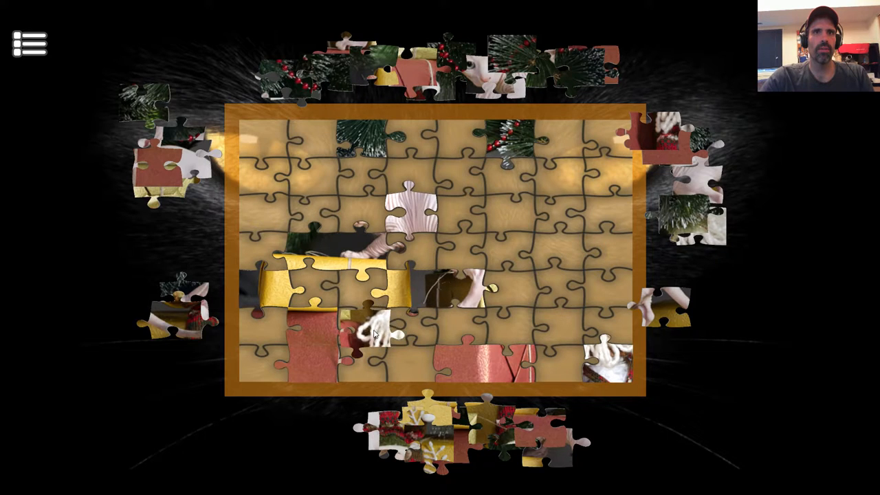
{"action": "left_click_drag", "start_coordinate": [368, 330], "coordinate": [508, 289]}
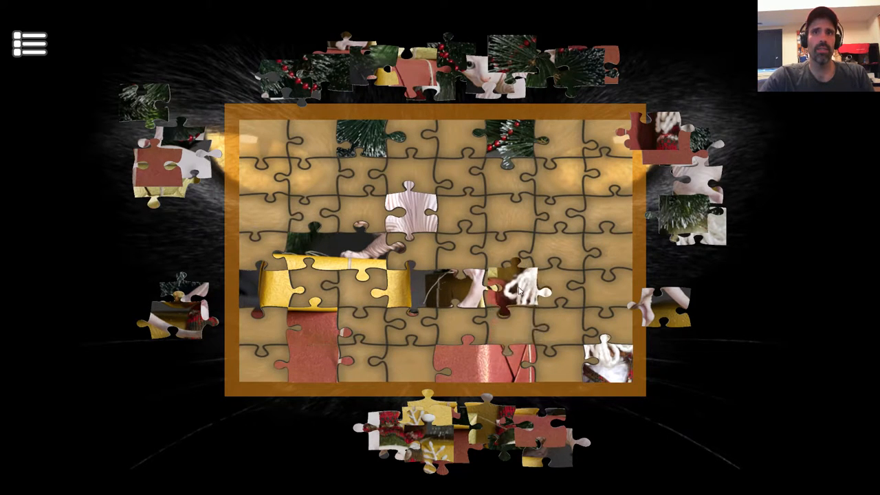
{"action": "left_click_drag", "start_coordinate": [512, 289], "coordinate": [554, 217]}
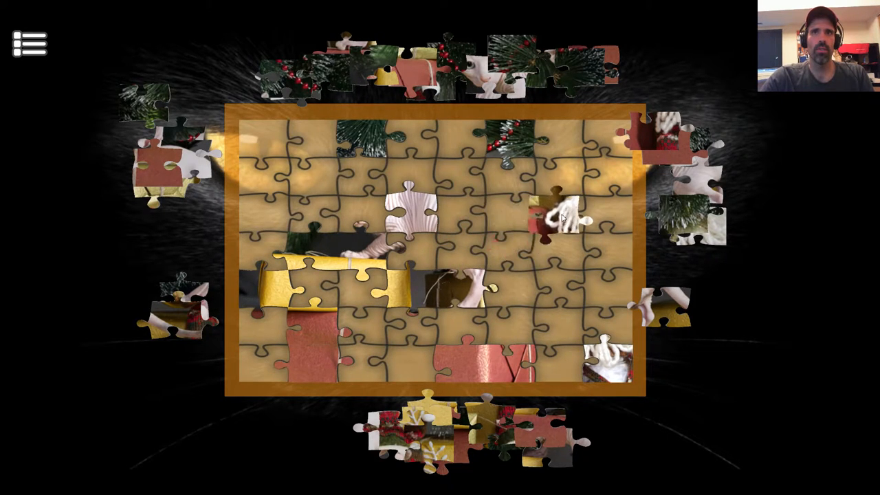
{"action": "left_click_drag", "start_coordinate": [550, 221], "coordinate": [351, 285]}
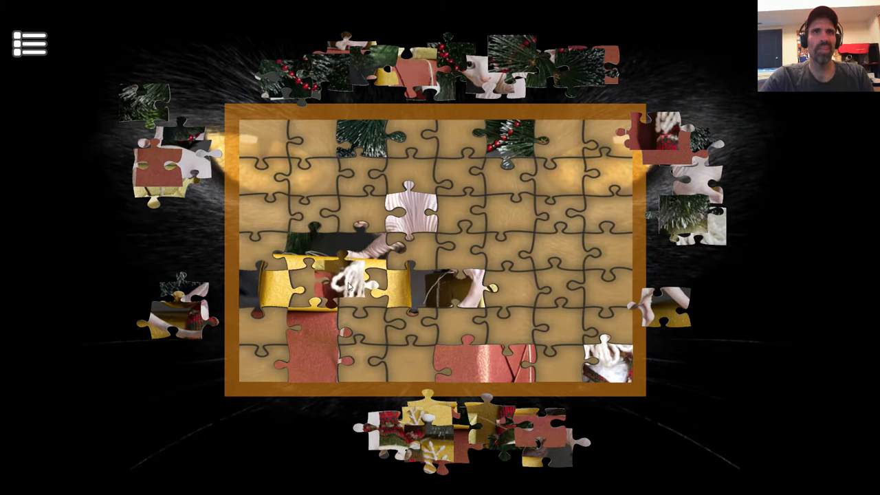
{"action": "left_click_drag", "start_coordinate": [351, 286], "coordinate": [454, 344]}
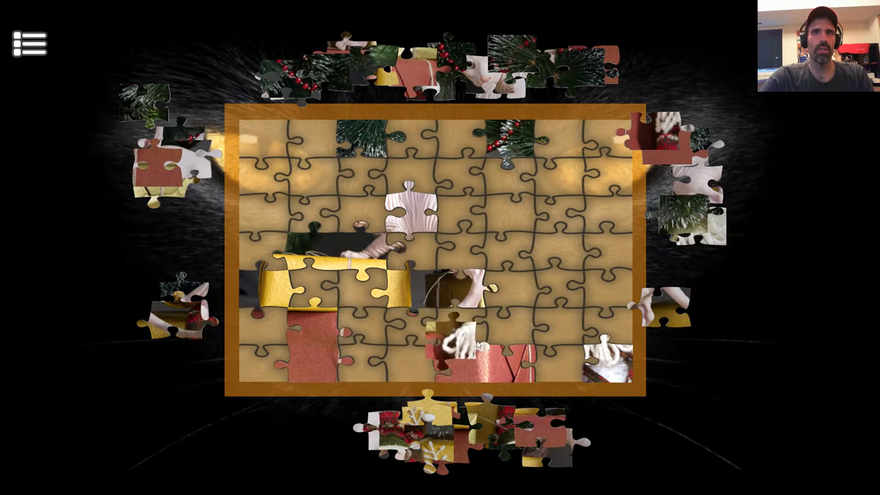
{"action": "left_click_drag", "start_coordinate": [457, 337], "coordinate": [564, 337]}
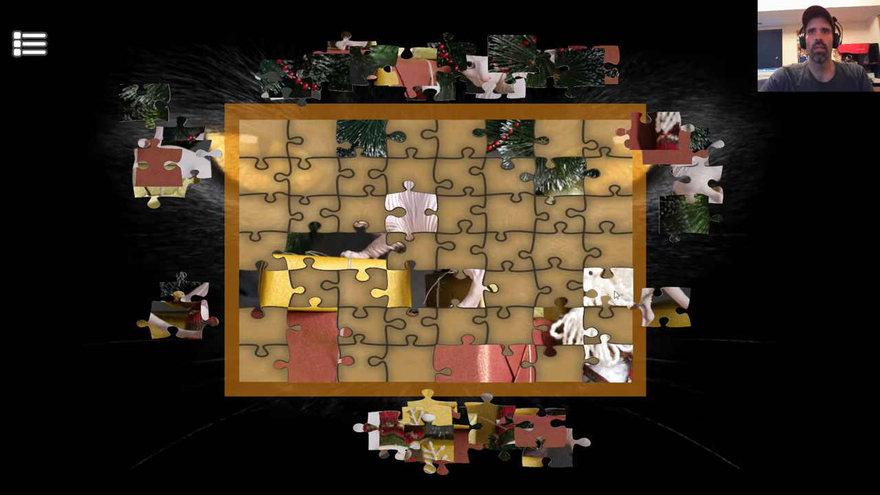
Complete the lower-right white tassel and add red blanket to the bottom row
{"action": "left_click_drag", "start_coordinate": [615, 296], "coordinate": [605, 337]}
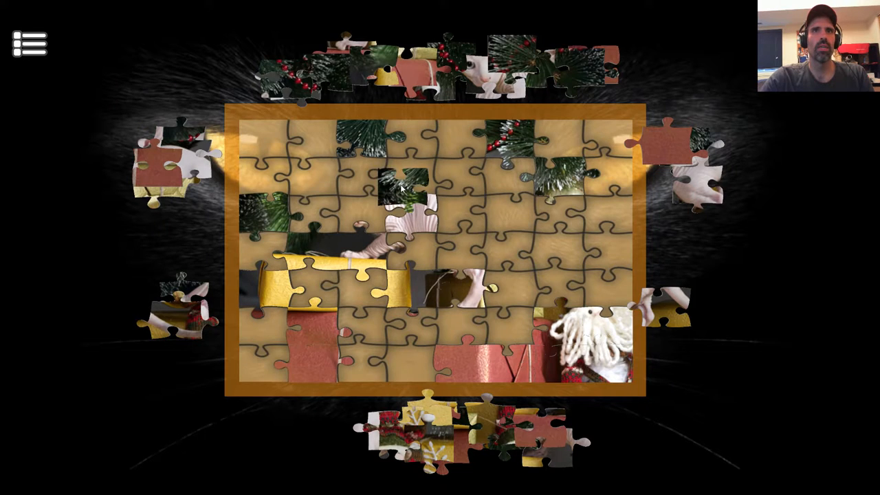
{"action": "left_click_drag", "start_coordinate": [399, 193], "coordinate": [409, 206]}
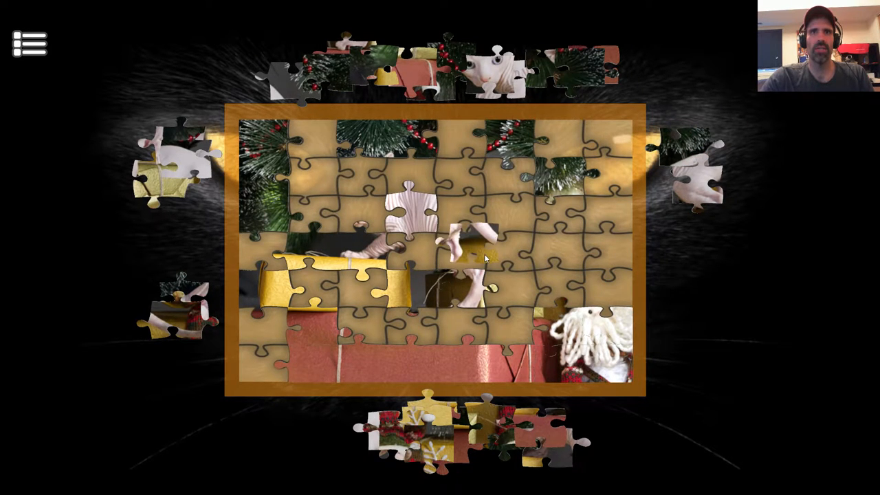
Test the cat paw piece in many spots and fit it into the middle row
{"action": "left_click_drag", "start_coordinate": [468, 247], "coordinate": [533, 282]}
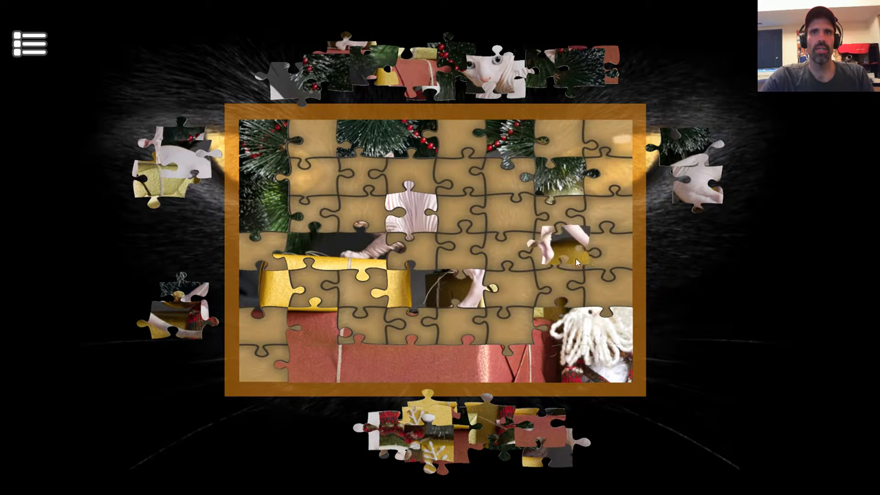
{"action": "left_click_drag", "start_coordinate": [557, 258], "coordinate": [382, 227]}
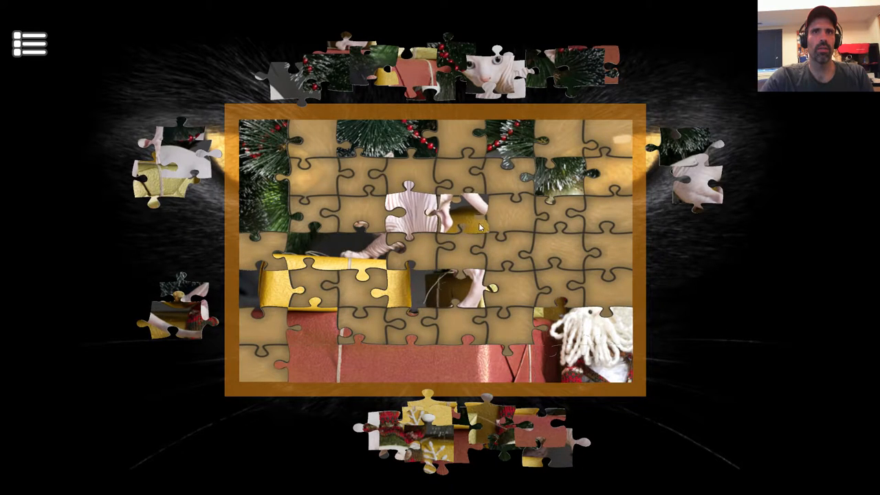
{"action": "left_click_drag", "start_coordinate": [468, 214], "coordinate": [660, 227]}
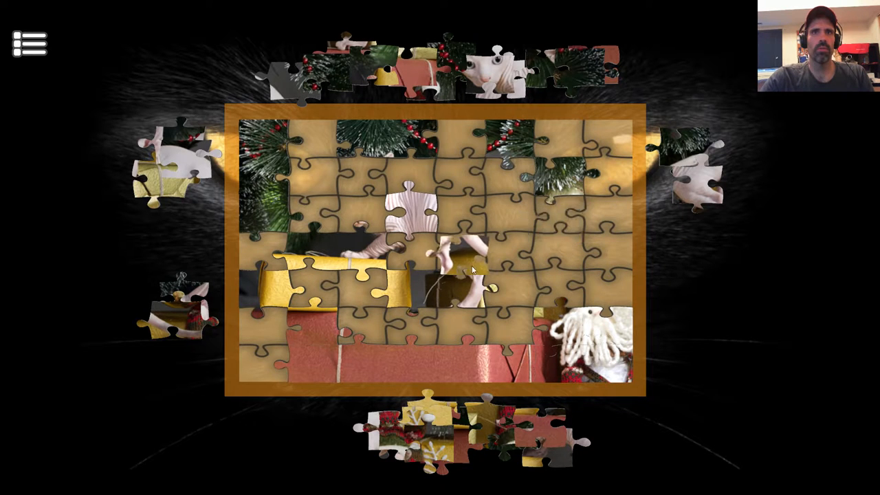
{"action": "left_click_drag", "start_coordinate": [468, 268], "coordinate": [344, 206]}
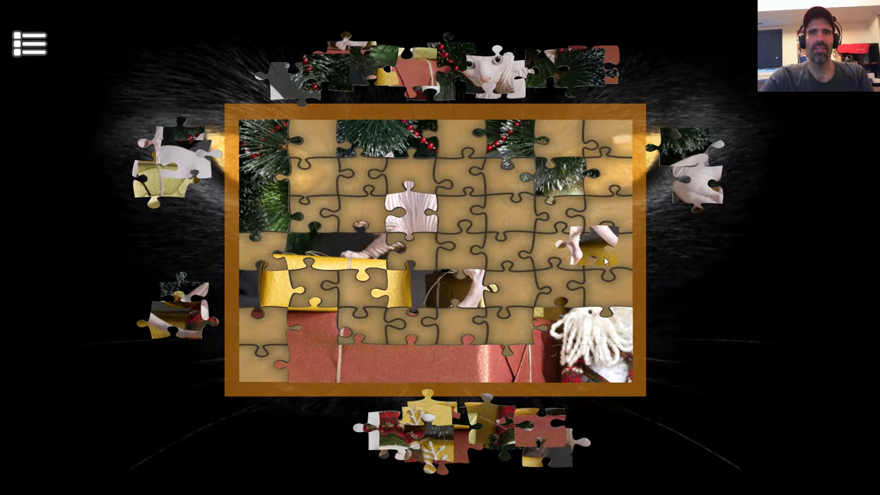
{"action": "left_click_drag", "start_coordinate": [585, 251], "coordinate": [576, 210]}
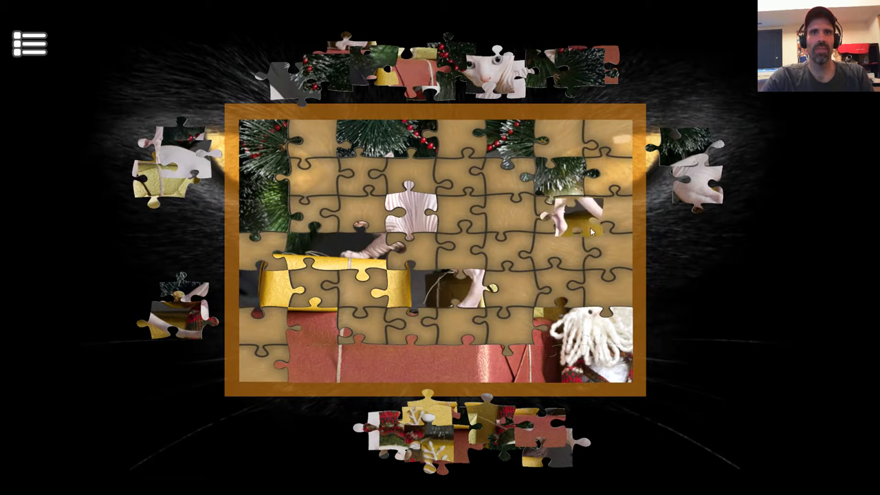
{"action": "left_click_drag", "start_coordinate": [585, 220], "coordinate": [482, 282]}
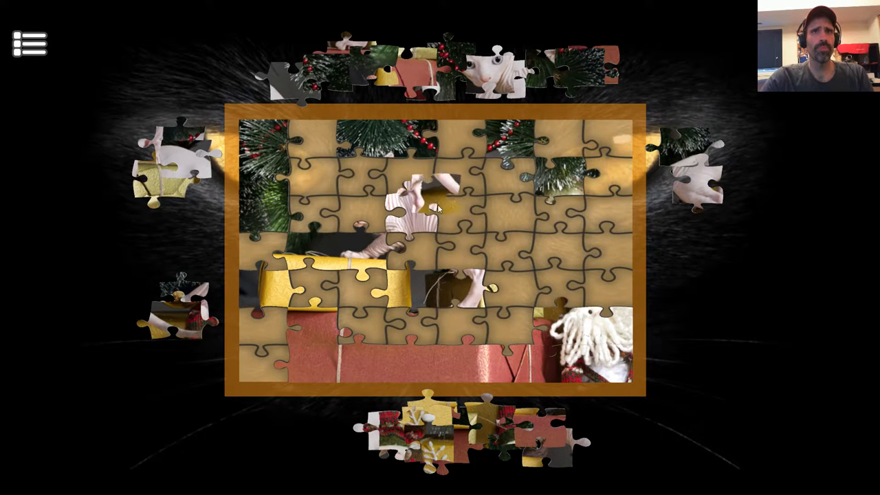
{"action": "left_click_drag", "start_coordinate": [416, 203], "coordinate": [337, 289]}
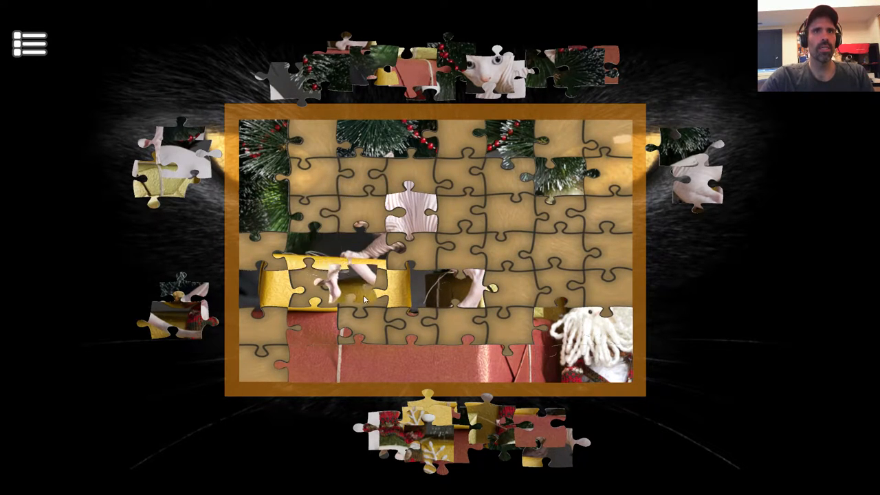
{"action": "left_click_drag", "start_coordinate": [351, 289], "coordinate": [495, 254]}
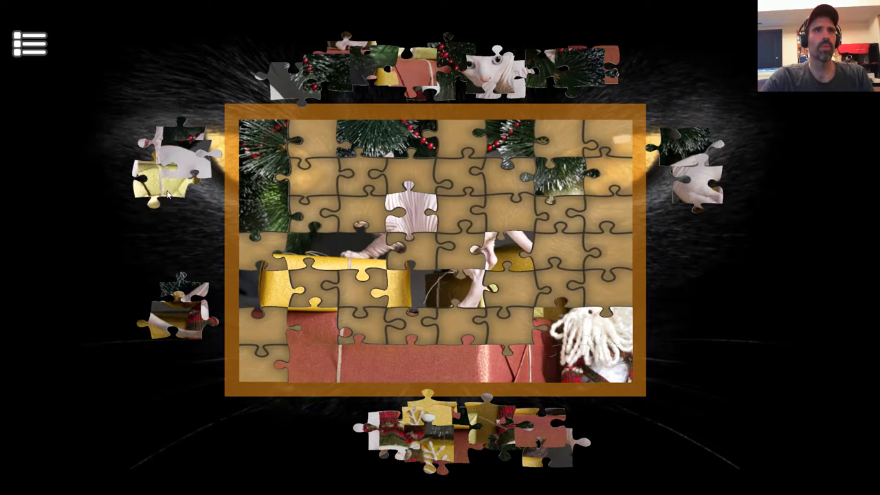
Bring gold-string and gift-box pieces on and fit a box beside the kitten's leg
{"action": "left_click_drag", "start_coordinate": [158, 172], "coordinate": [495, 199]}
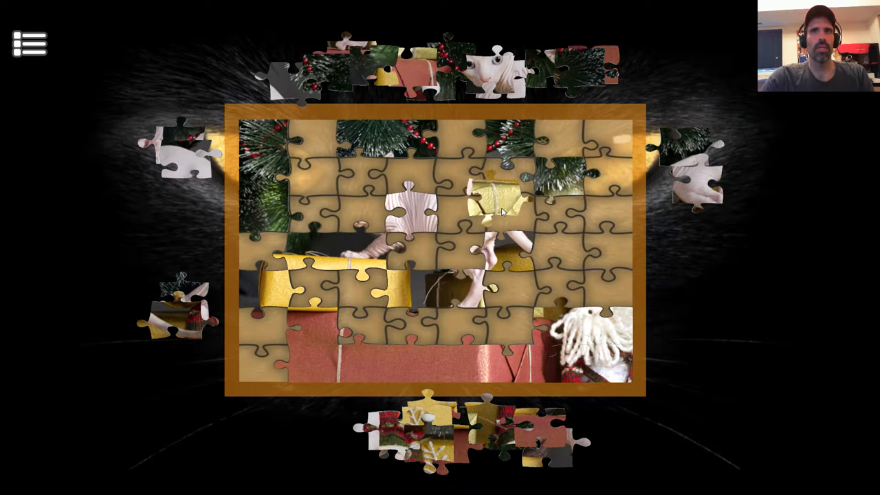
{"action": "left_click_drag", "start_coordinate": [495, 196], "coordinate": [320, 186]}
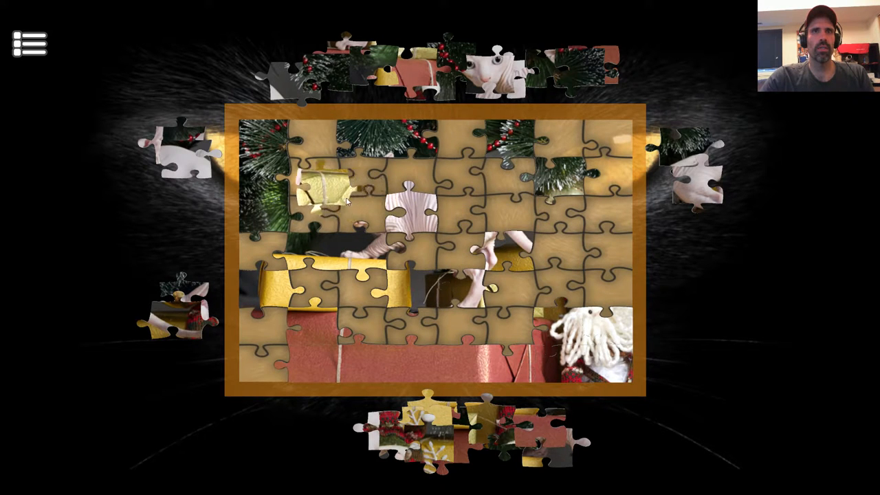
{"action": "left_click_drag", "start_coordinate": [320, 186], "coordinate": [595, 230]}
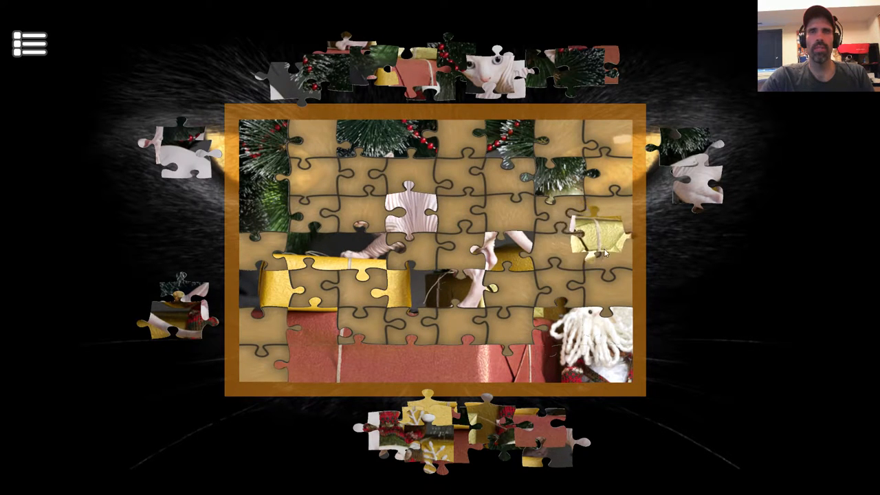
{"action": "left_click_drag", "start_coordinate": [598, 234], "coordinate": [468, 241]}
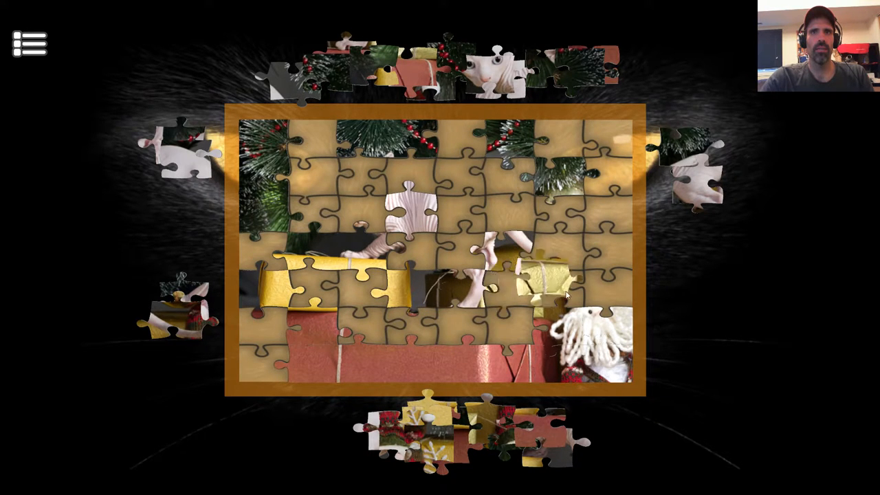
{"action": "left_click_drag", "start_coordinate": [543, 282], "coordinate": [467, 199]}
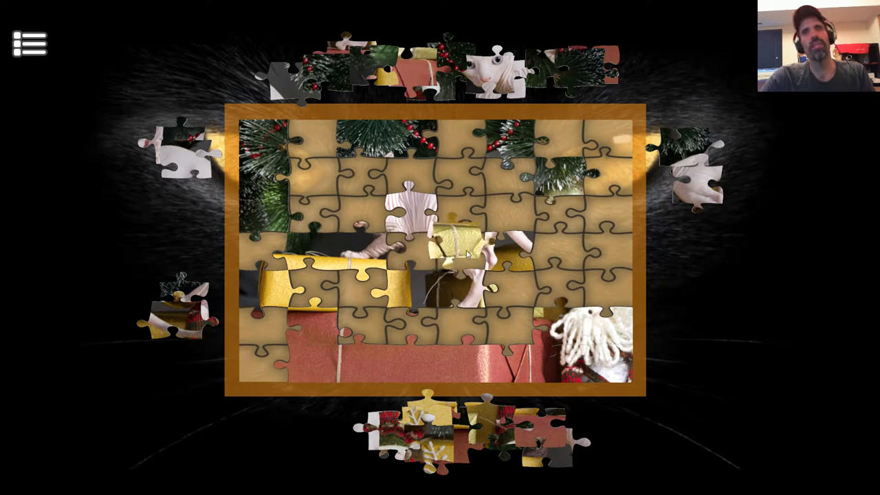
{"action": "left_click_drag", "start_coordinate": [451, 248], "coordinate": [502, 296]}
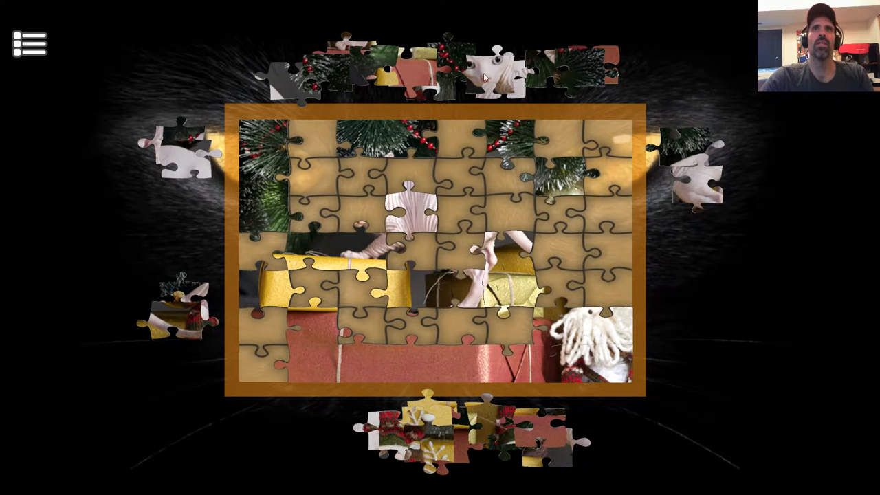
{"action": "left_click_drag", "start_coordinate": [499, 69], "coordinate": [358, 206]}
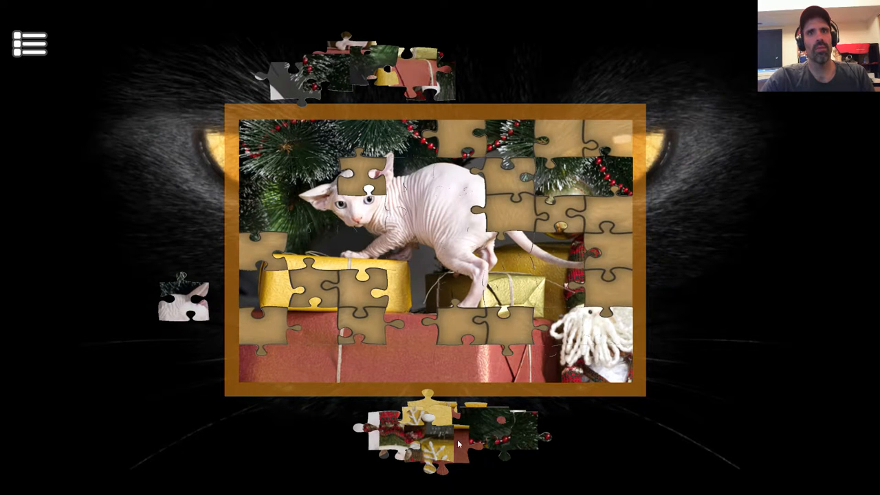
Place the last three pieces around the kitten, gifts and tree to finish the Christmas puzzle
{"action": "left_click_drag", "start_coordinate": [433, 434], "coordinate": [598, 262]}
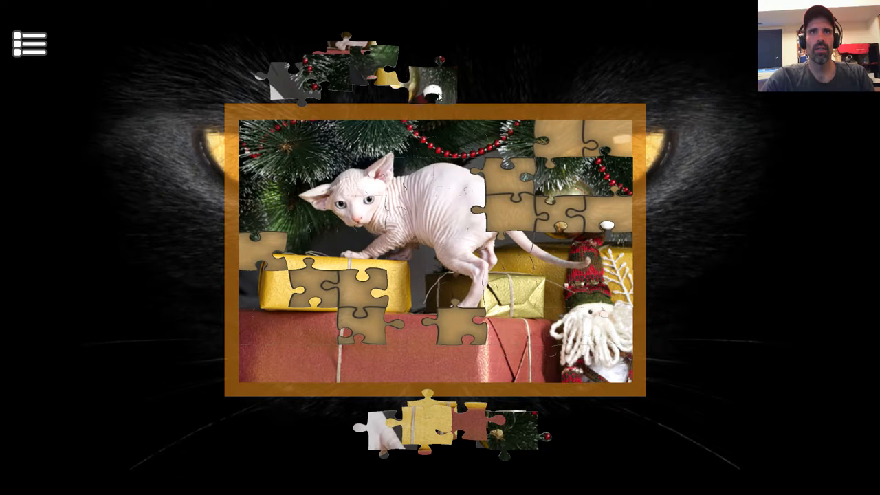
{"action": "left_click_drag", "start_coordinate": [419, 90], "coordinate": [599, 220]}
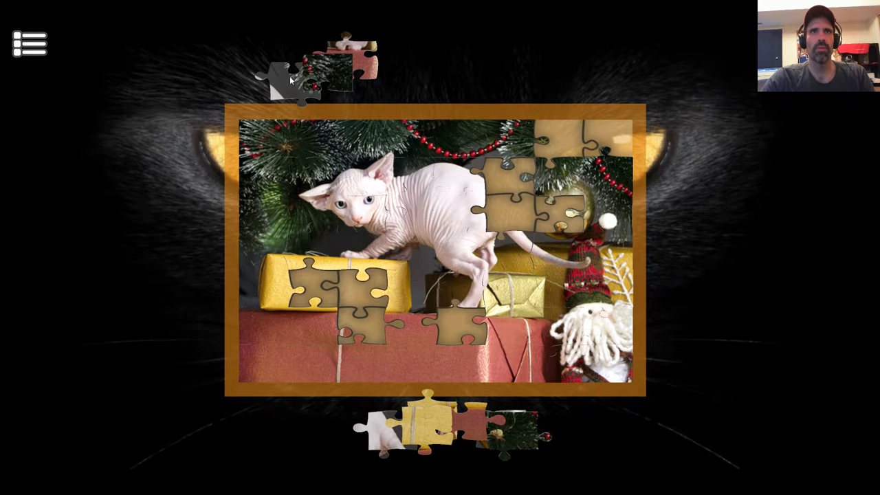
{"action": "left_click_drag", "start_coordinate": [296, 75], "coordinate": [516, 213]}
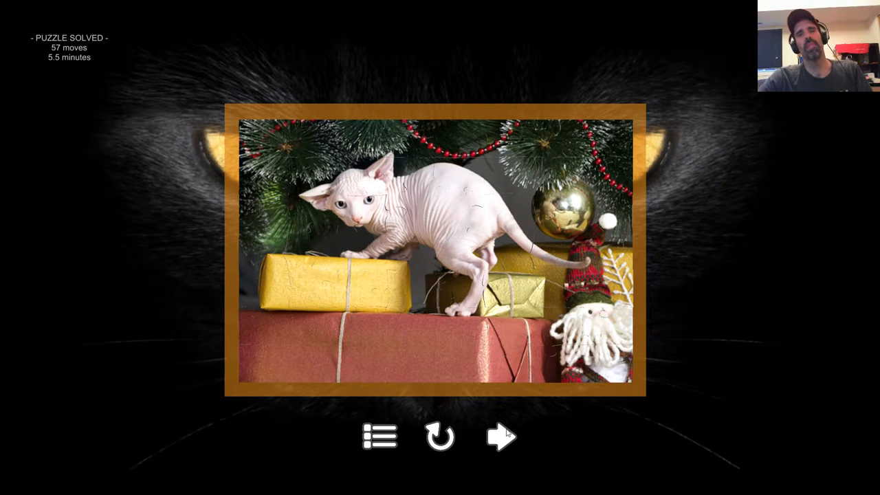
Return to the grid of 21 numbered kitten puzzles
{"action": "left_click", "coordinate": [380, 437]}
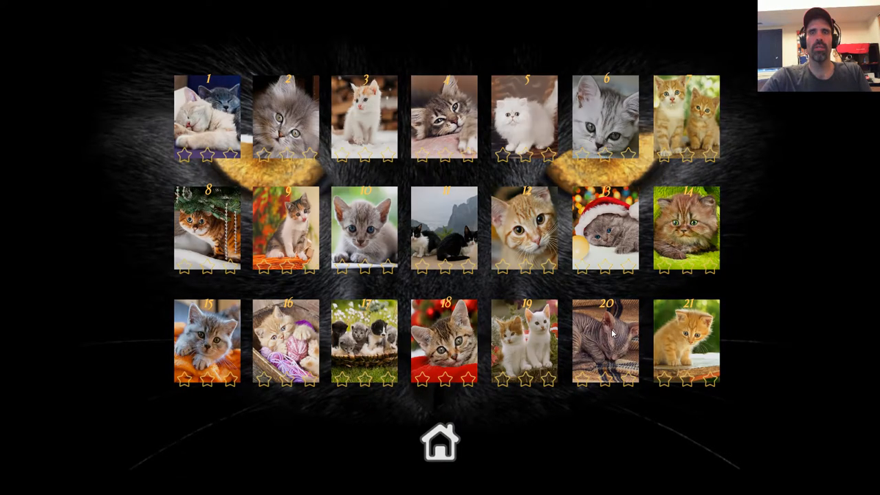
Open level 20, the sleeping cat puzzle
{"action": "left_click", "coordinate": [606, 342]}
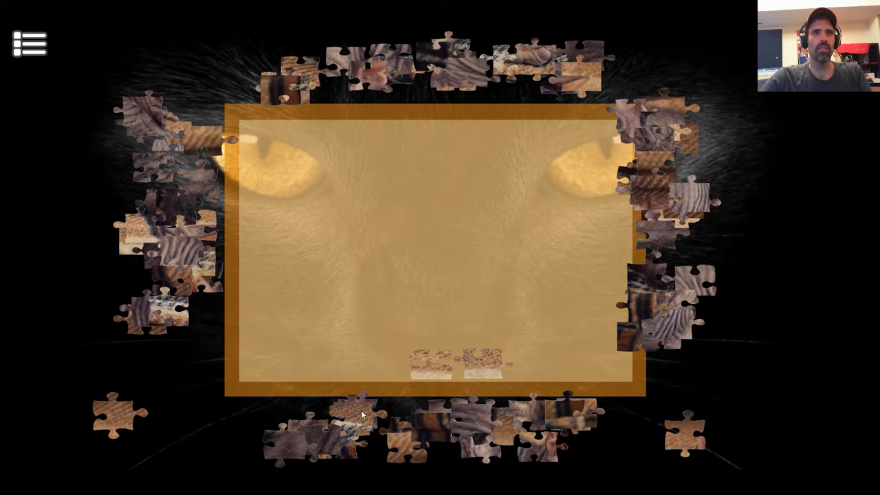
Place the first pieces in the top-left corner and along the bottom and left edges
{"action": "left_click_drag", "start_coordinate": [361, 412], "coordinate": [106, 381]}
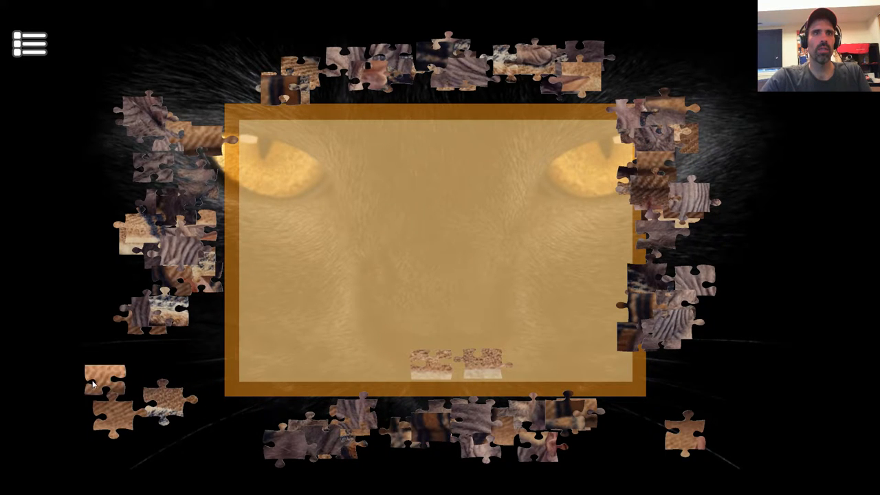
{"action": "left_click_drag", "start_coordinate": [106, 382], "coordinate": [458, 131]}
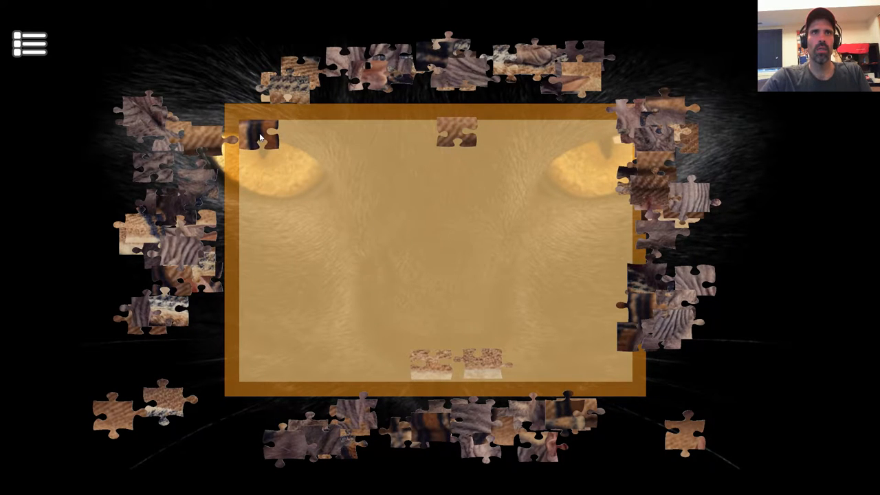
{"action": "left_click_drag", "start_coordinate": [261, 137], "coordinate": [316, 340]}
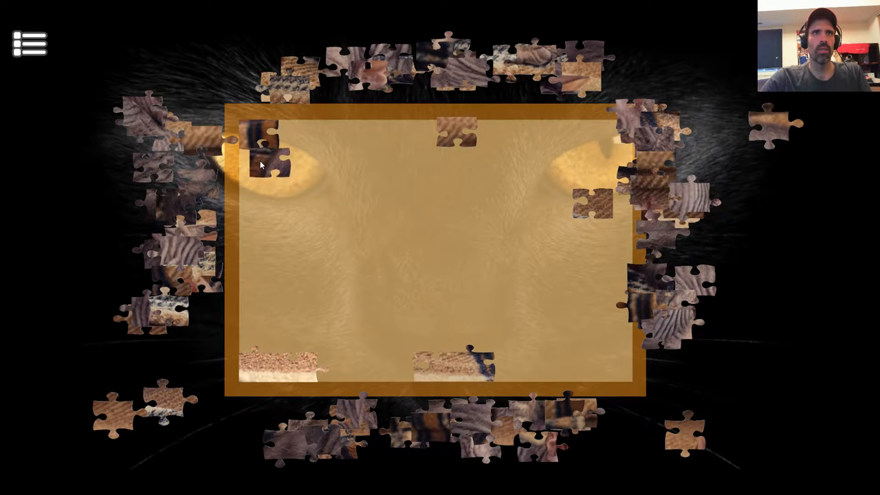
{"action": "left_click_drag", "start_coordinate": [268, 162], "coordinate": [492, 247]}
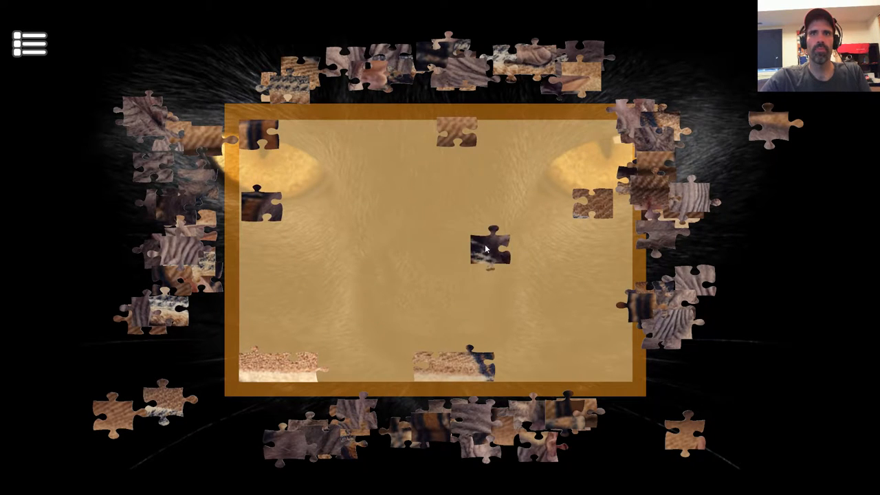
{"action": "left_click_drag", "start_coordinate": [492, 251], "coordinate": [264, 196]}
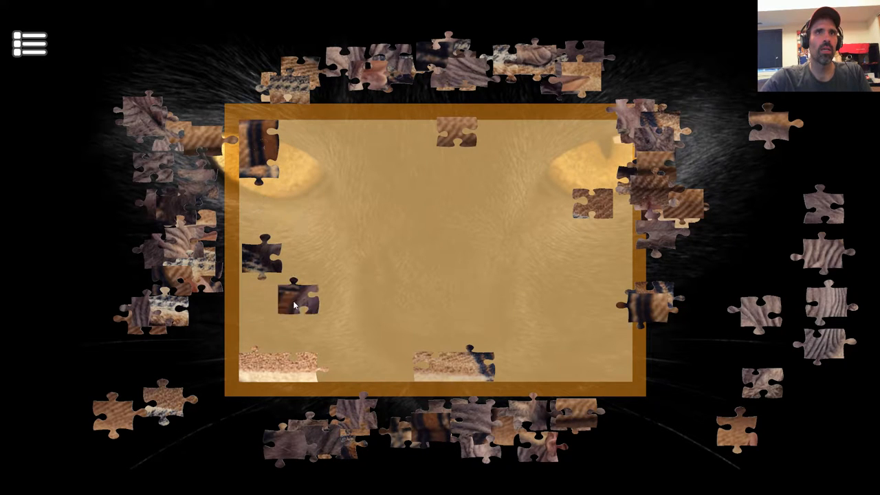
Add striped pieces near the bottom centre and top edge, sorting others to the right
{"action": "left_click_drag", "start_coordinate": [295, 306], "coordinate": [457, 310]}
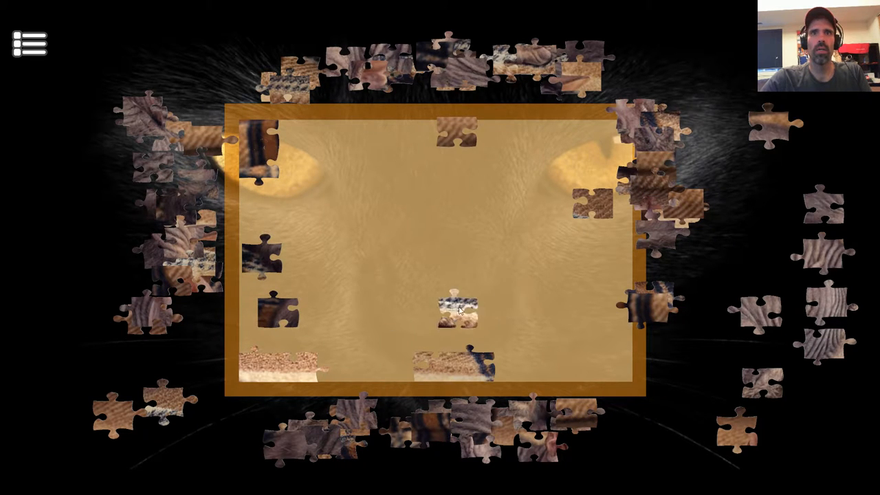
{"action": "left_click_drag", "start_coordinate": [457, 309], "coordinate": [595, 253]}
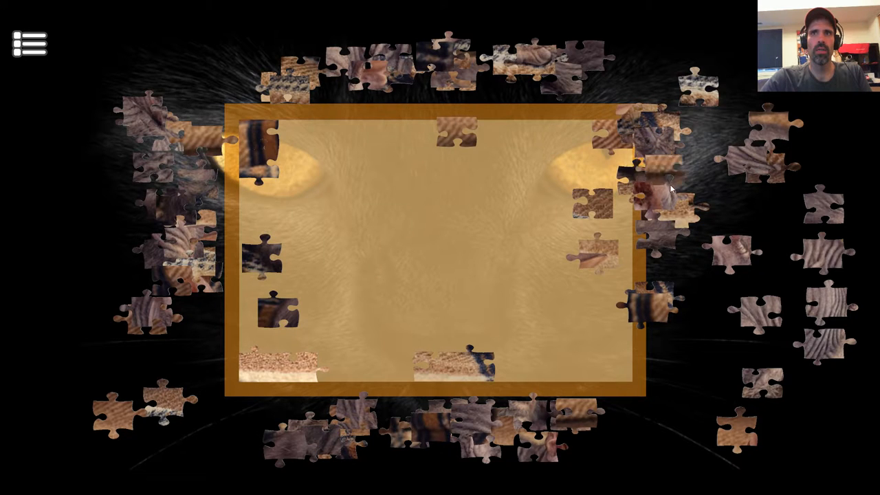
{"action": "left_click_drag", "start_coordinate": [670, 189], "coordinate": [605, 289]}
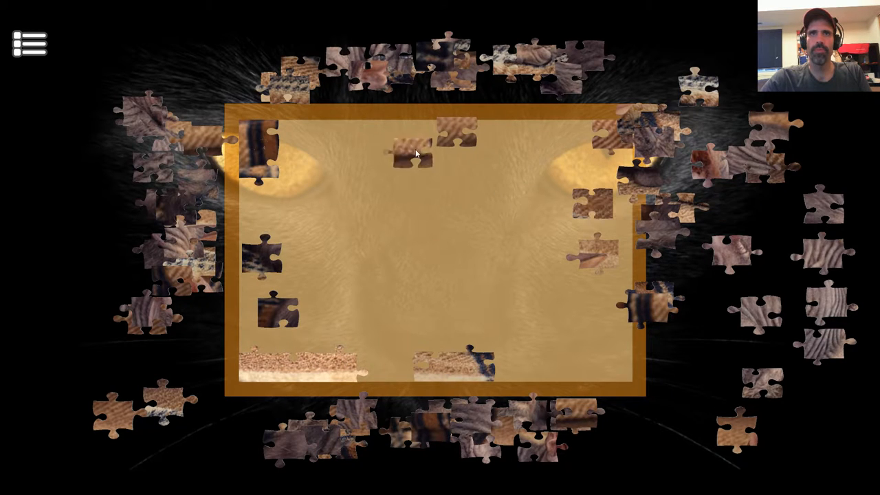
{"action": "left_click_drag", "start_coordinate": [409, 155], "coordinate": [554, 138]}
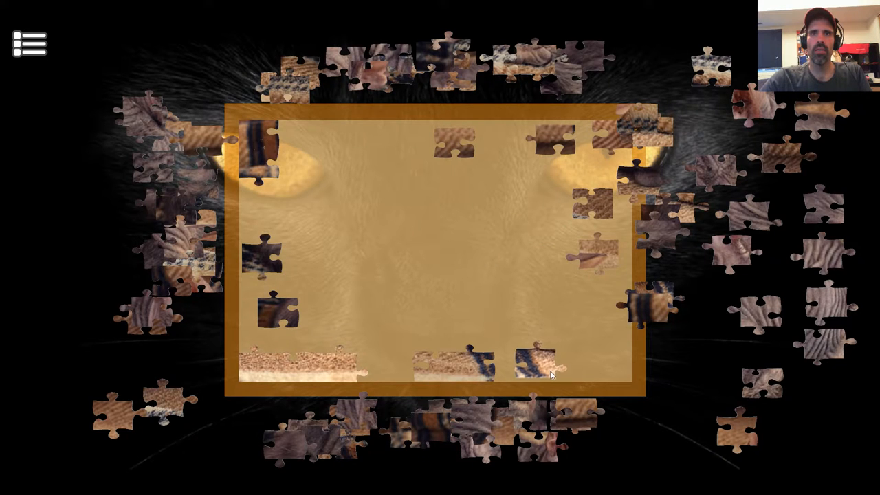
Add a striped piece to the bottom row and join two pieces into the top-edge strip
{"action": "left_click_drag", "start_coordinate": [540, 361], "coordinate": [574, 361]}
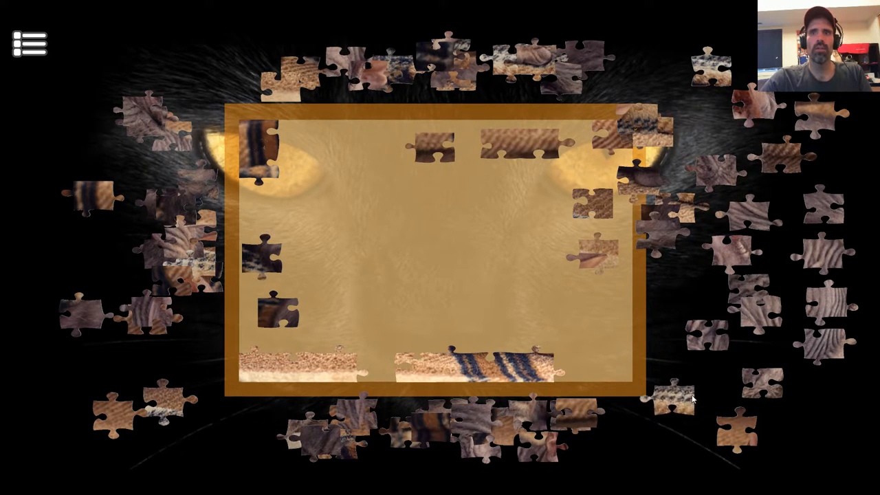
{"action": "left_click_drag", "start_coordinate": [678, 399], "coordinate": [602, 323]}
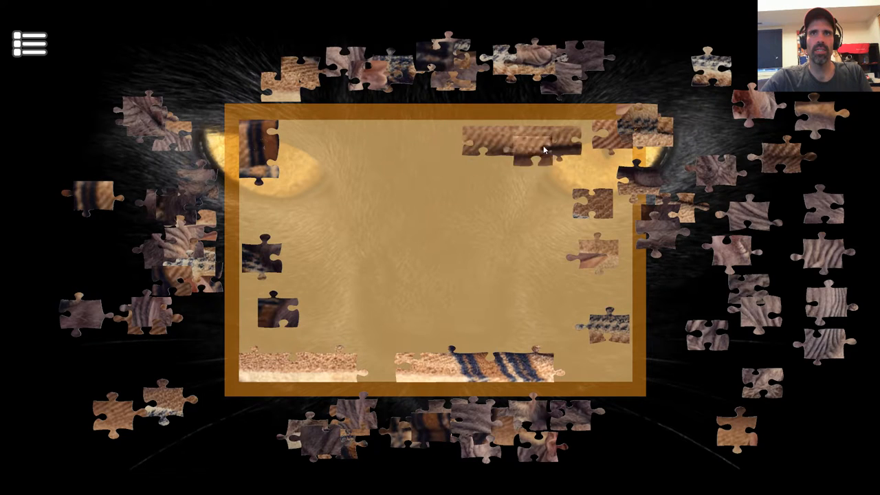
{"action": "left_click_drag", "start_coordinate": [526, 145], "coordinate": [426, 134]}
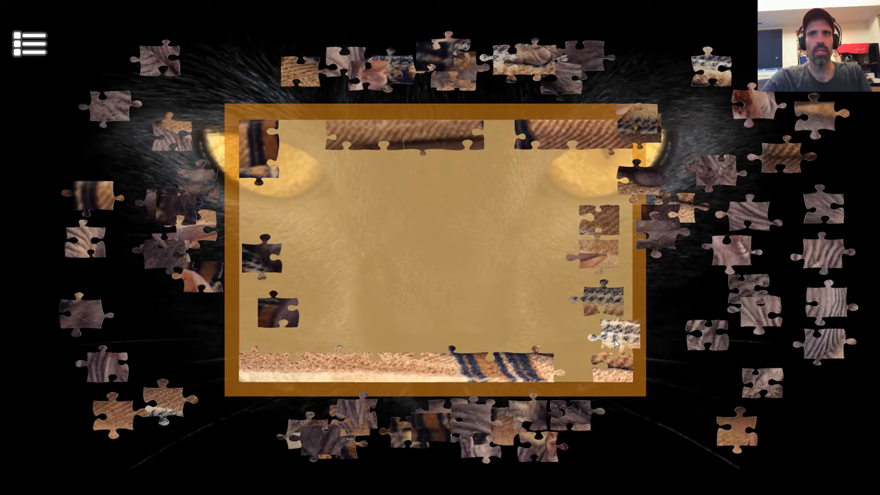
Snap another edge piece into the sleeping cat puzzle's border
{"action": "left_click_drag", "start_coordinate": [615, 334], "coordinate": [605, 310]}
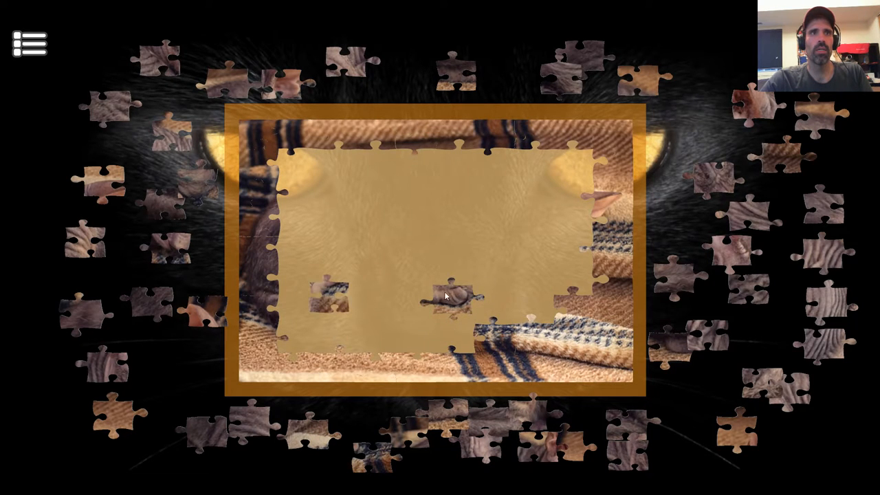
Move two loose pieces onto the board and toward the right-side pile
{"action": "left_click_drag", "start_coordinate": [454, 296], "coordinate": [420, 265]}
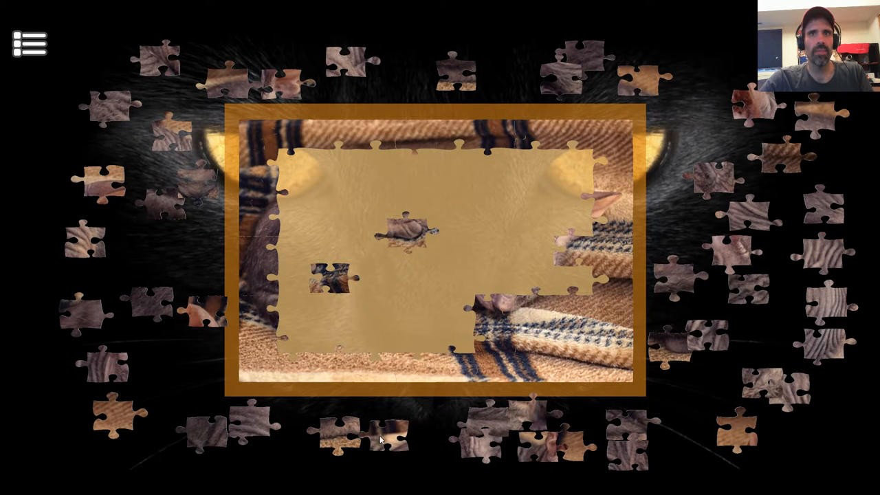
{"action": "mouse_move", "coordinate": [135, 209]}
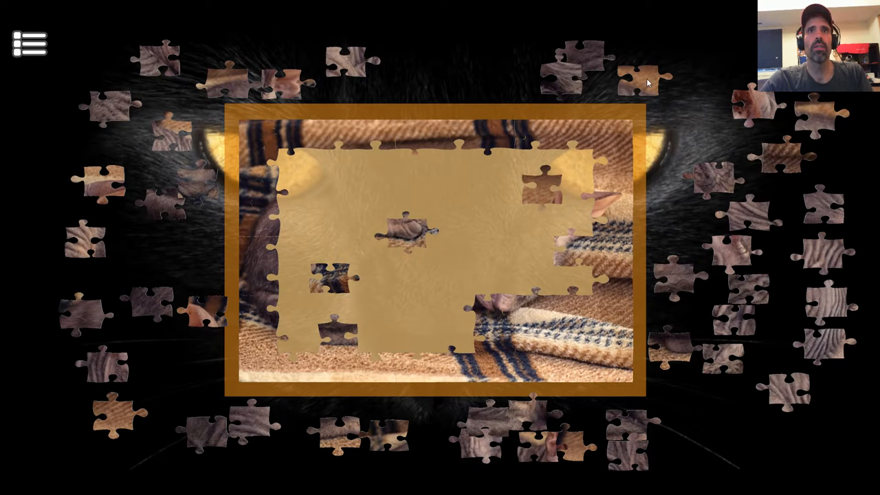
{"action": "mouse_move", "coordinate": [305, 125]}
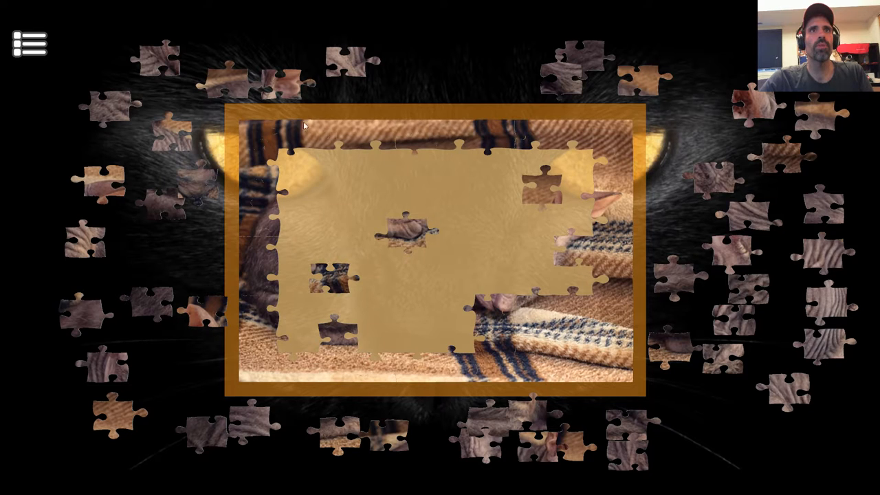
{"action": "mouse_move", "coordinate": [548, 439]}
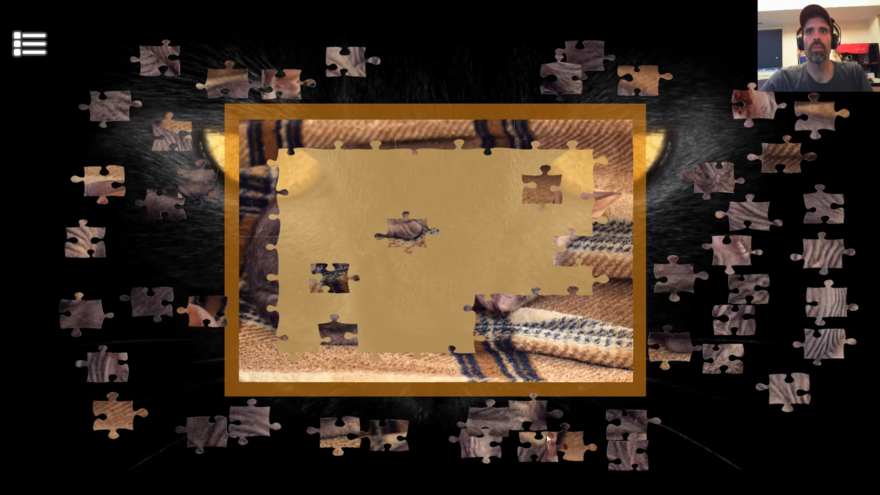
{"action": "left_click_drag", "start_coordinate": [543, 447], "coordinate": [547, 220]}
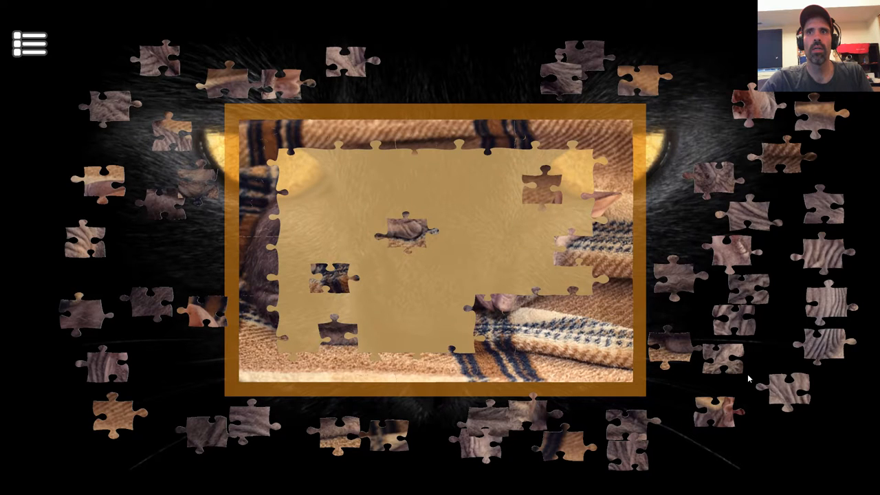
{"action": "mouse_move", "coordinate": [830, 347]}
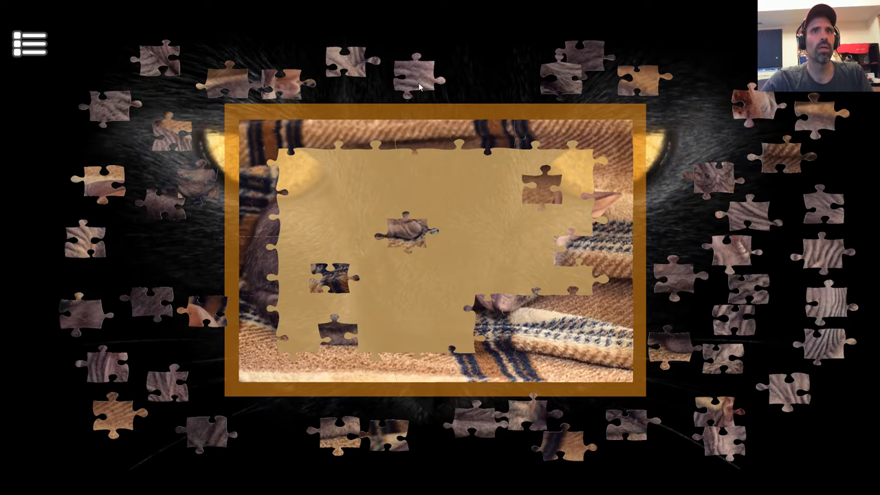
Try loose pieces near the cat, set a misfit aside, and fit the paw piece below
{"action": "left_click_drag", "start_coordinate": [416, 75], "coordinate": [324, 200]}
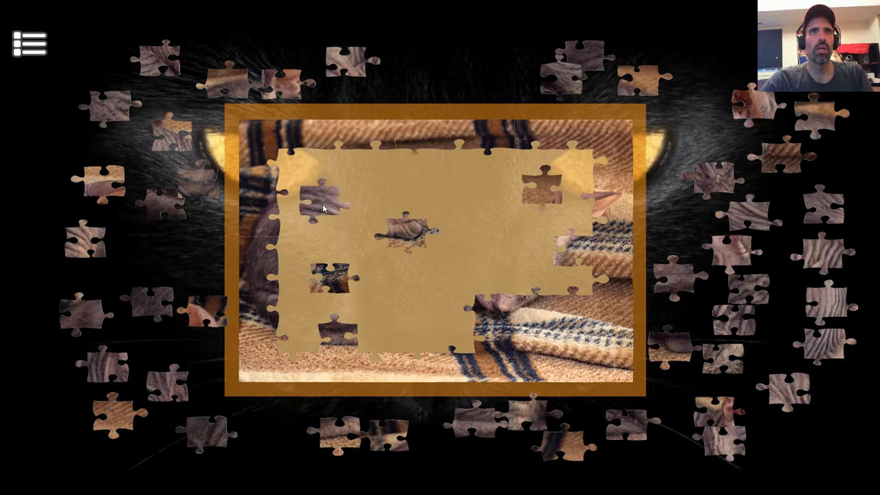
{"action": "left_click_drag", "start_coordinate": [324, 200], "coordinate": [337, 221]}
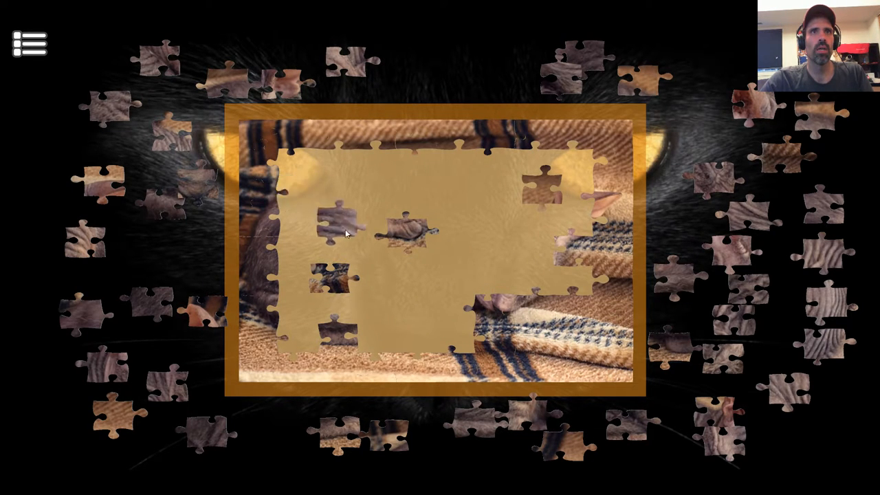
{"action": "left_click_drag", "start_coordinate": [337, 231], "coordinate": [557, 251]}
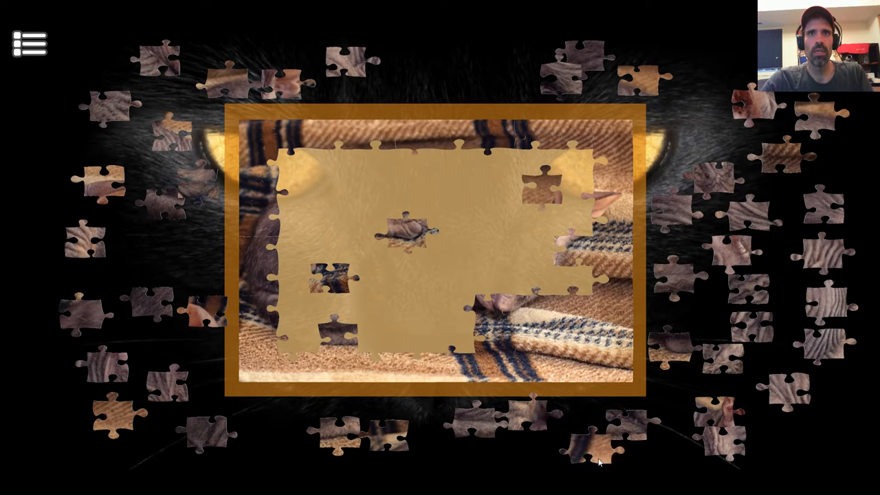
{"action": "left_click_drag", "start_coordinate": [571, 447], "coordinate": [467, 289]}
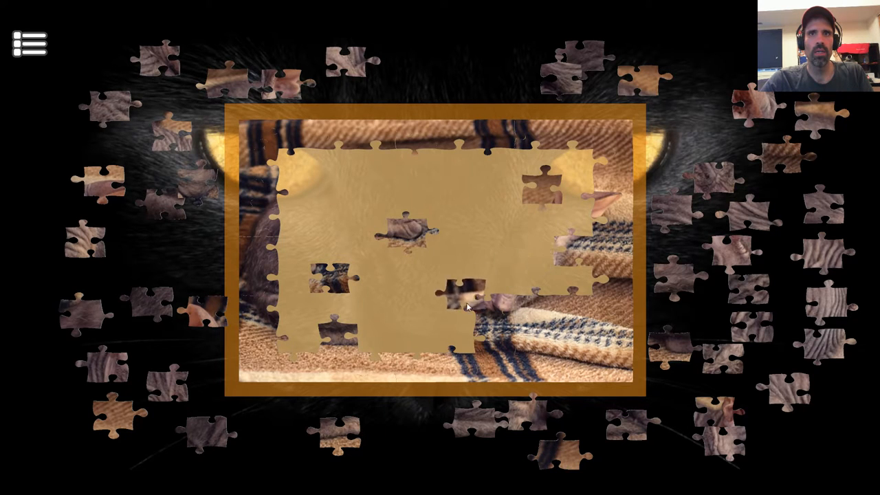
{"action": "left_click_drag", "start_coordinate": [468, 289], "coordinate": [330, 240]}
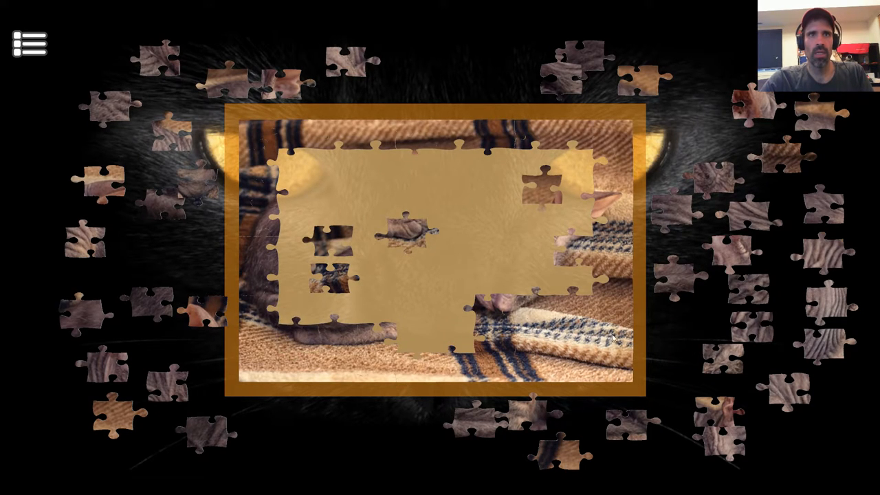
{"action": "mouse_move", "coordinate": [196, 213]}
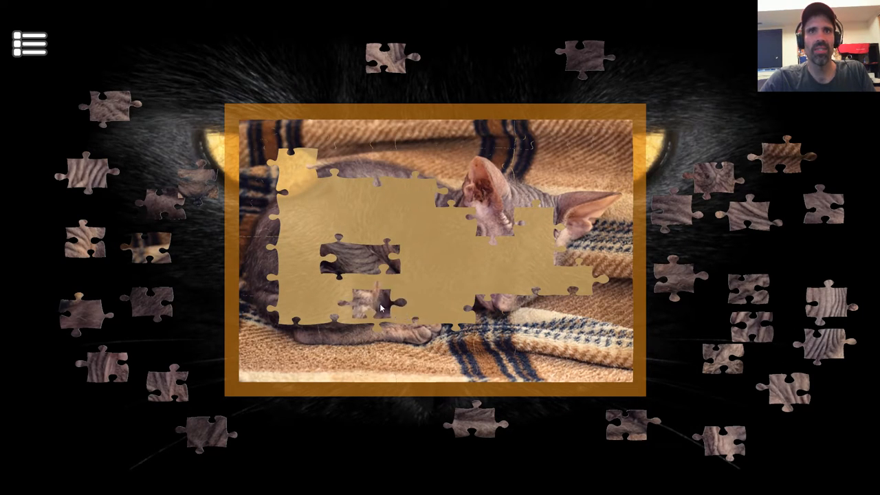
Fit the final piece under the cat, solving the puzzle in 313 moves
{"action": "left_click_drag", "start_coordinate": [378, 306], "coordinate": [396, 203]}
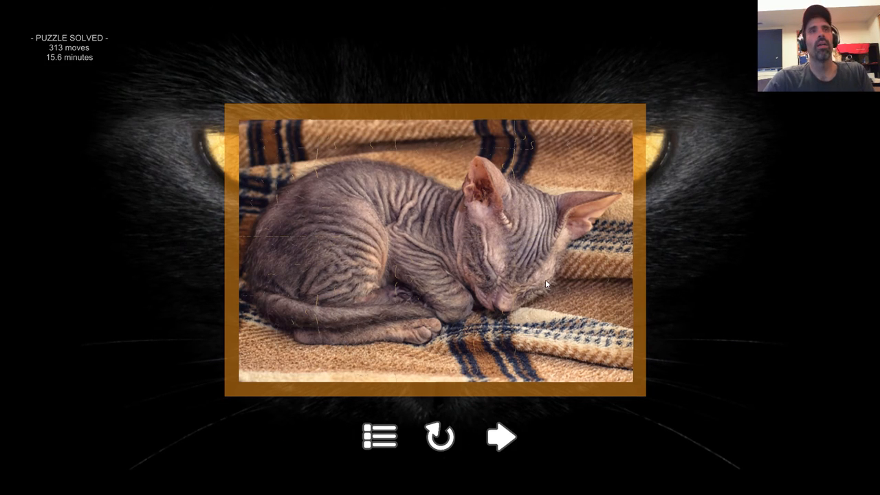
{"action": "mouse_move", "coordinate": [502, 416]}
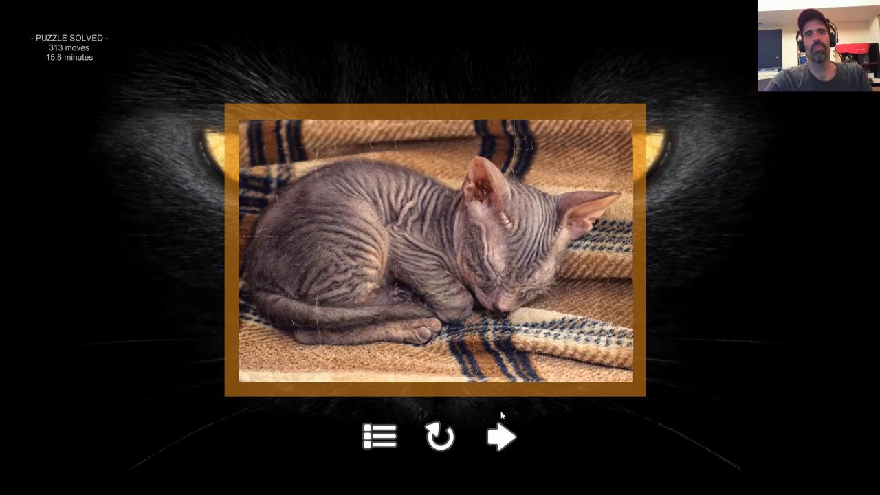
Go from the solved sleeping cat puzzle back to the kitten level-select grid
{"action": "left_click", "coordinate": [380, 436]}
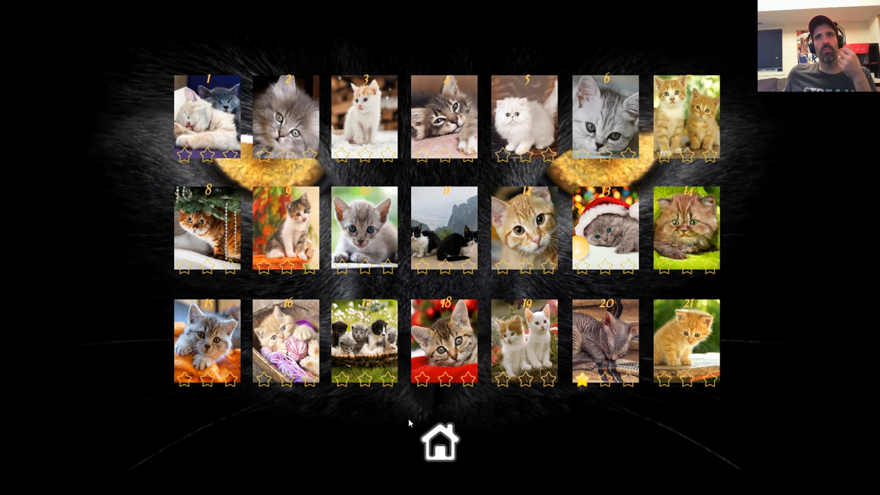
{"action": "mouse_move", "coordinate": [454, 447]}
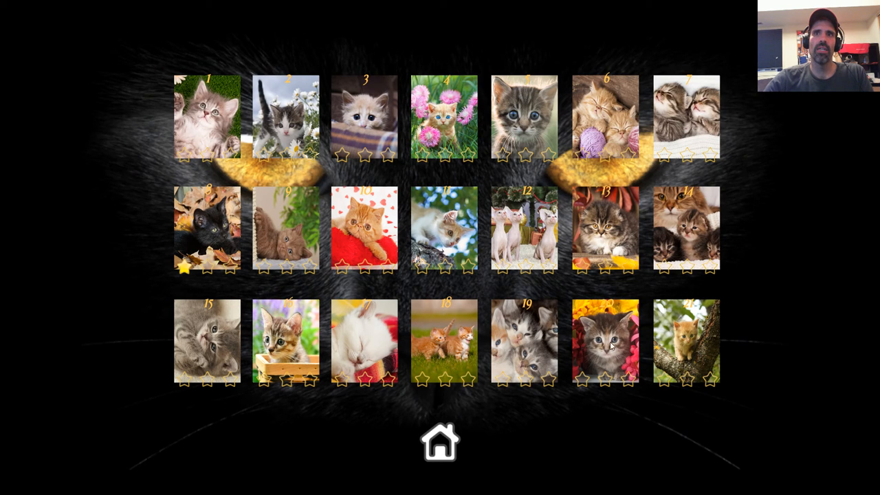
{"action": "mouse_move", "coordinate": [607, 312]}
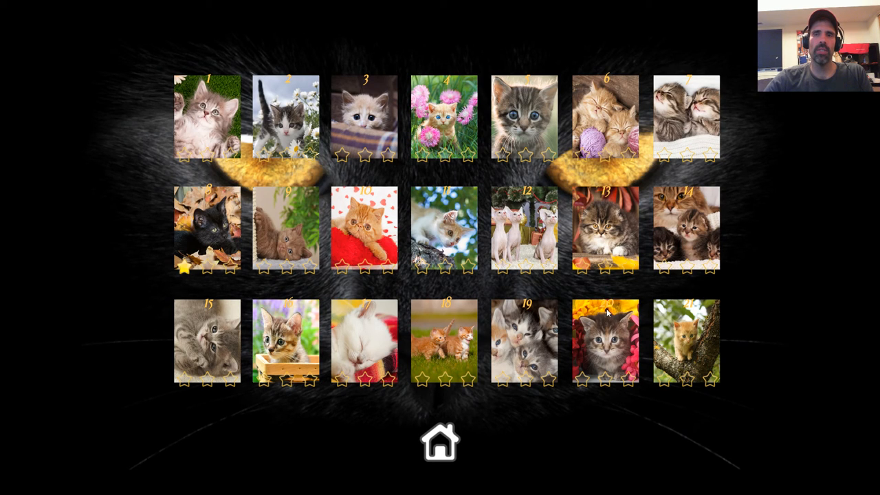
{"action": "mouse_move", "coordinate": [612, 305]}
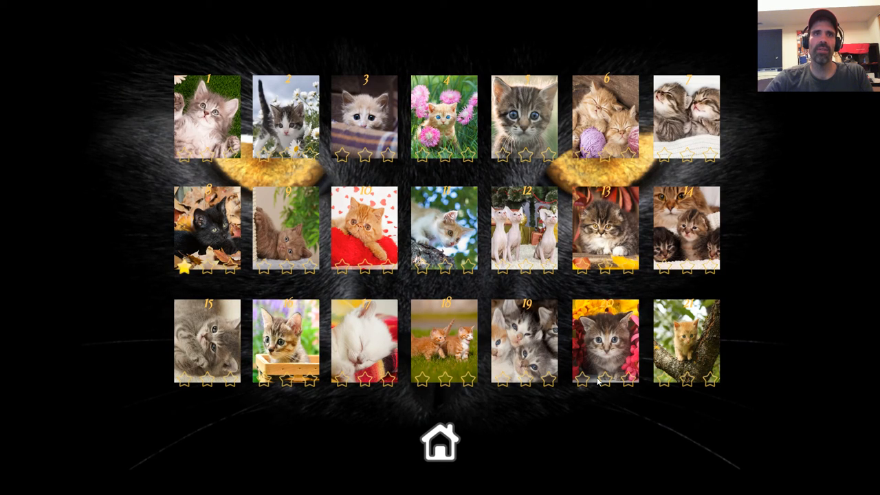
{"action": "mouse_move", "coordinate": [531, 290]}
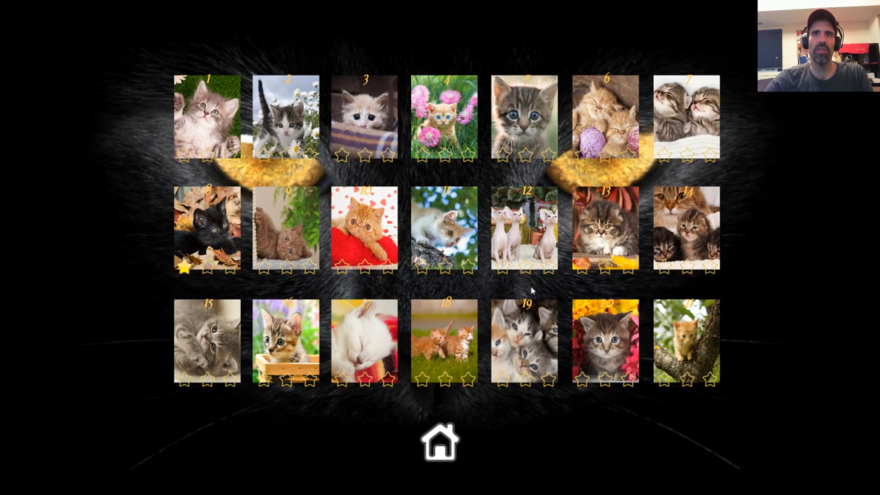
{"action": "mouse_move", "coordinate": [408, 394]}
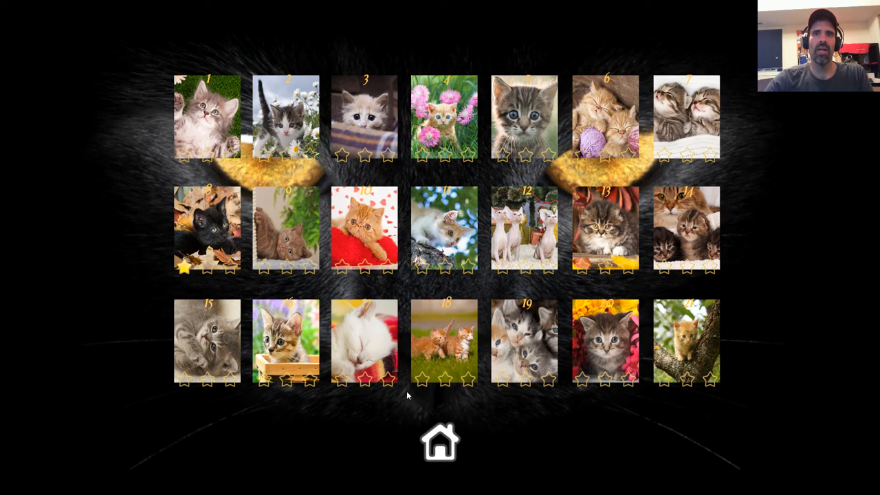
{"action": "mouse_move", "coordinate": [418, 391]}
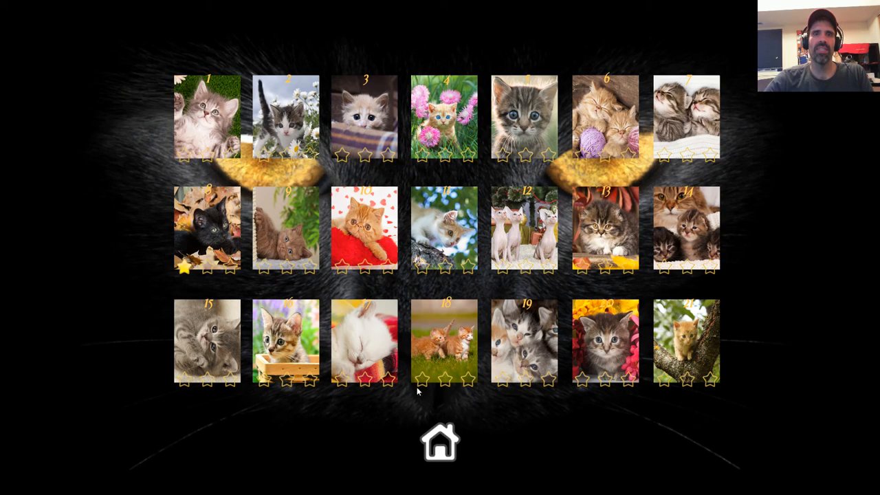